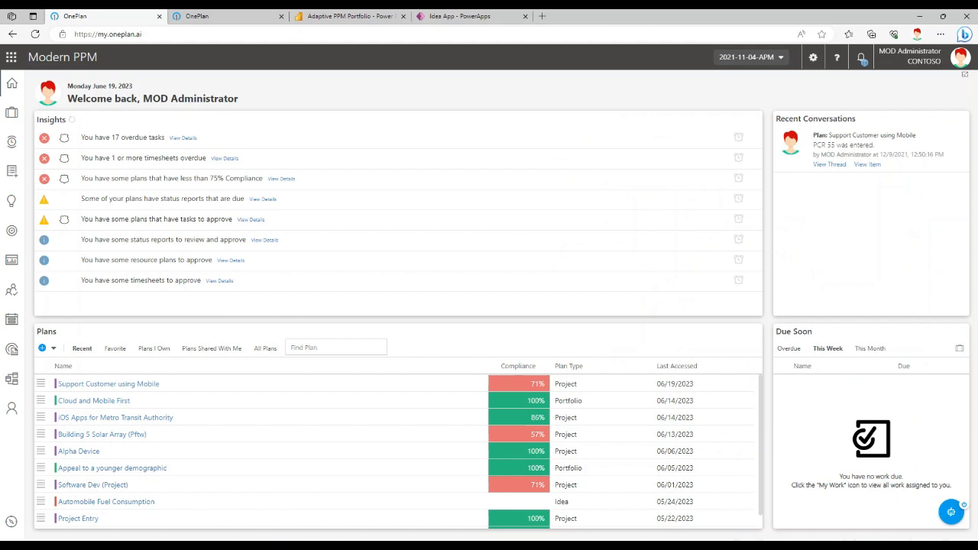
pyautogui.moveTo(461, 85)
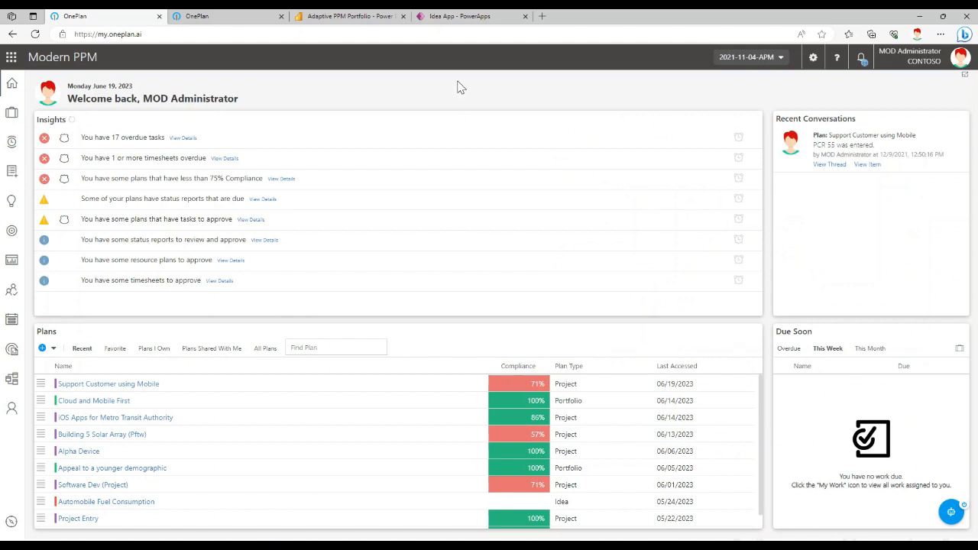
pyautogui.moveTo(454, 82)
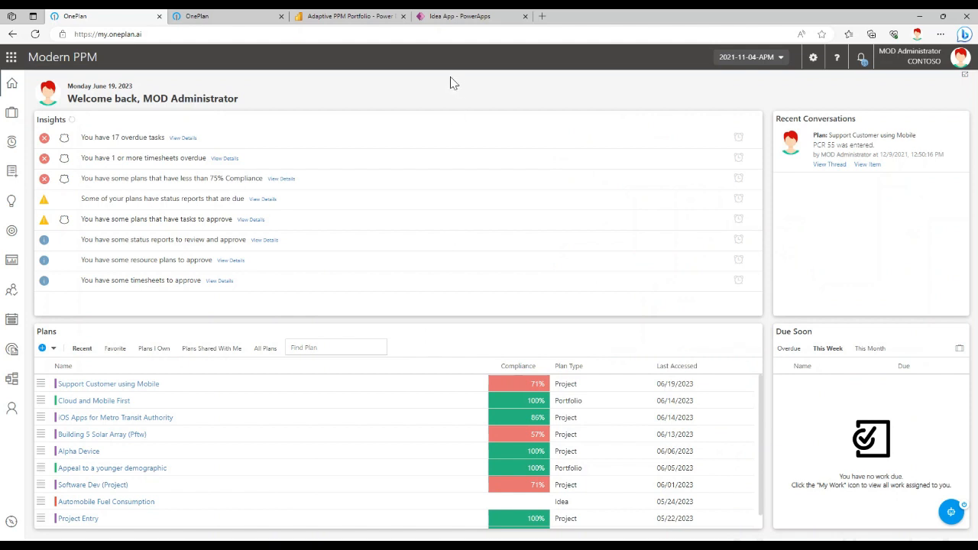
pyautogui.moveTo(453, 101)
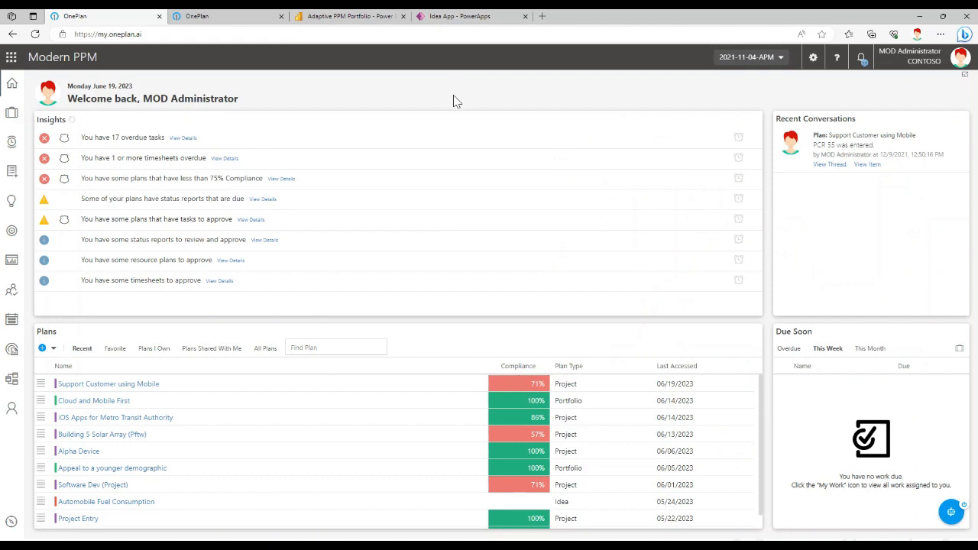
pyautogui.moveTo(459, 101)
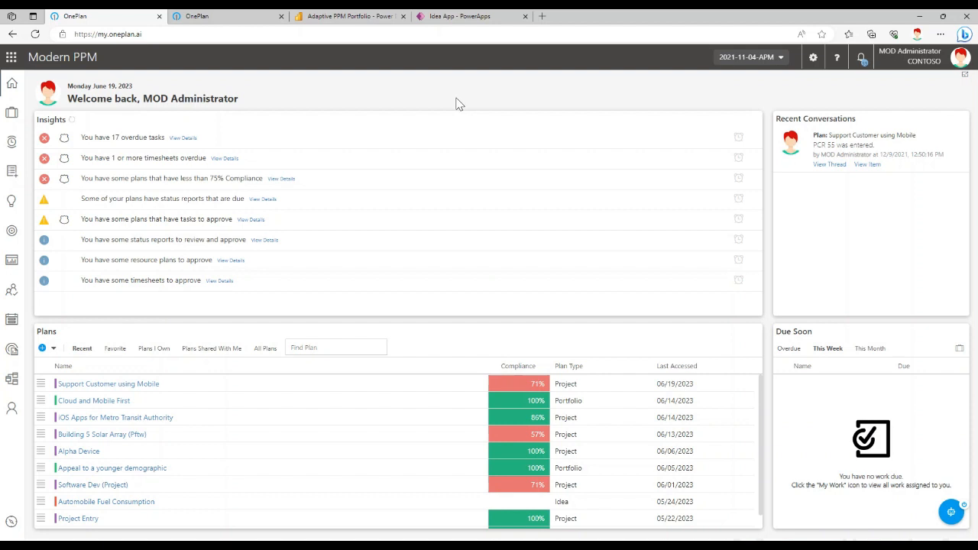
pyautogui.moveTo(450, 91)
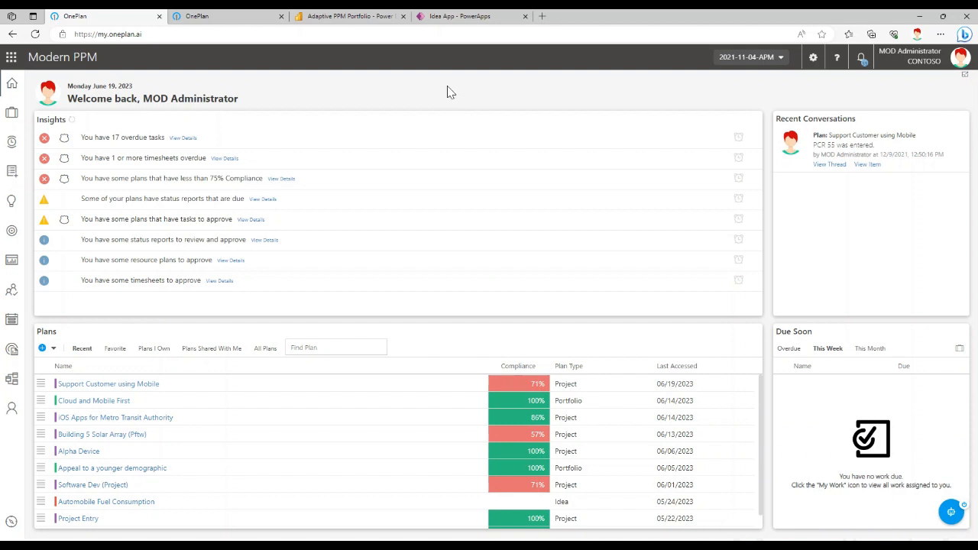
pyautogui.moveTo(206, 113)
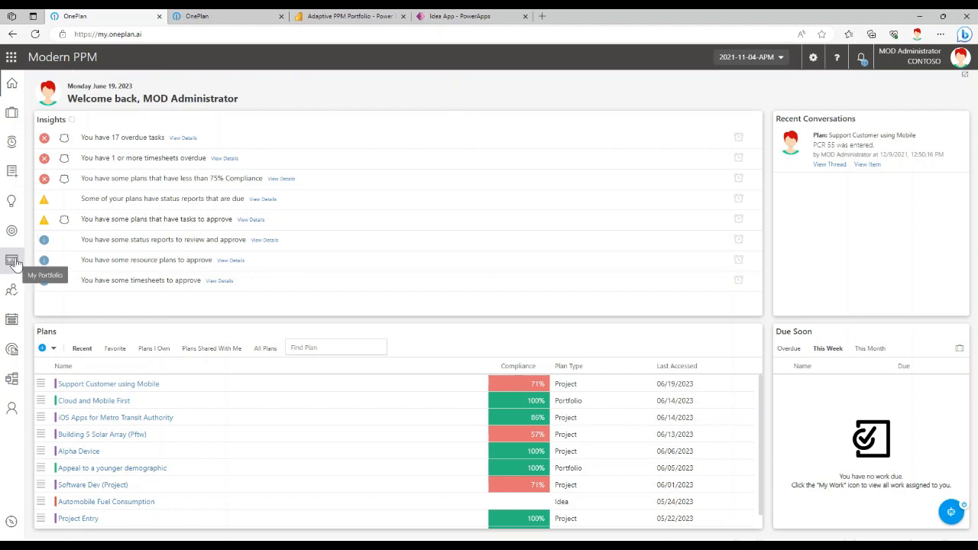
# Step: Show the My Portfolio list with Cloud and Mobile First expanded to its programs and projects
pyautogui.click(12, 260)
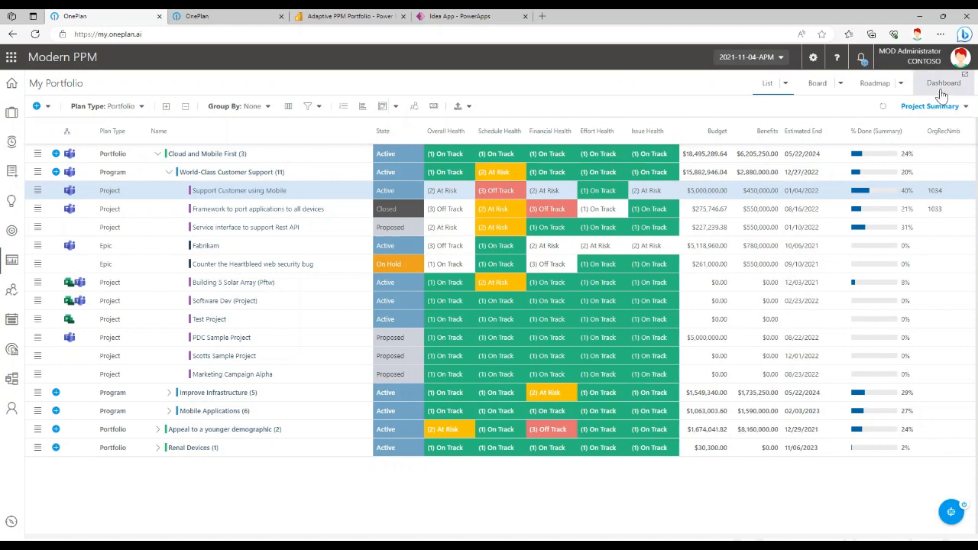
# Step: View the Objective, Portfolio, Health and Financial Summary reports, then the Ideas Dashboard in Power BI
pyautogui.click(943, 82)
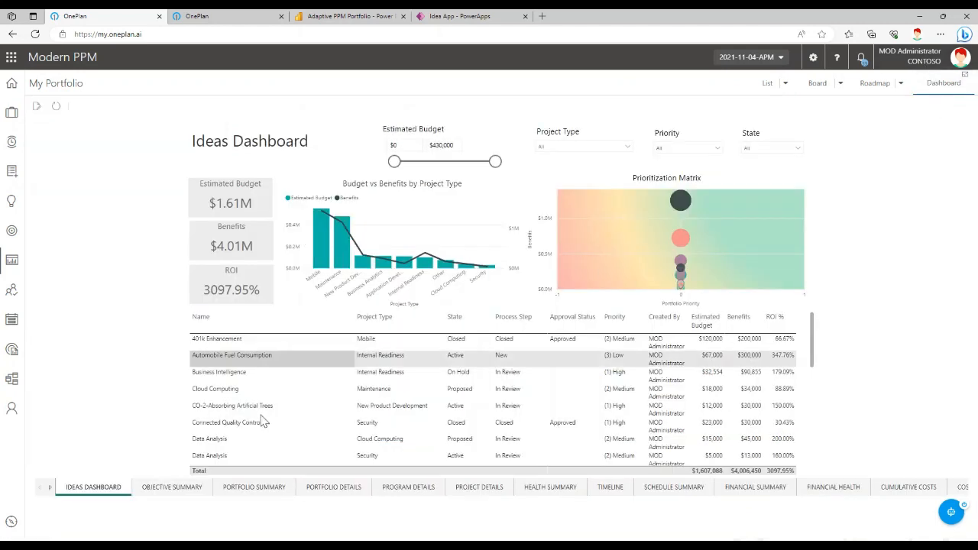
pyautogui.moveTo(171, 486)
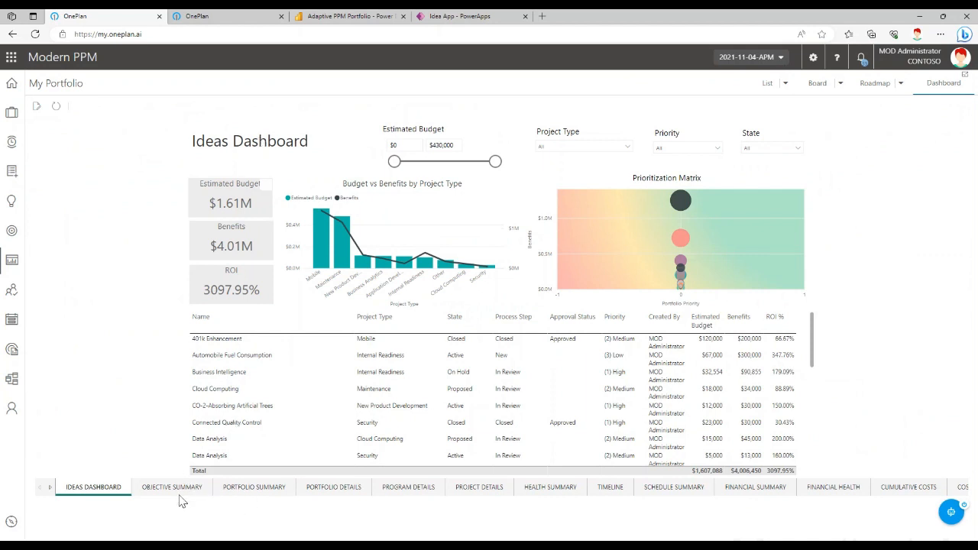
pyautogui.click(171, 486)
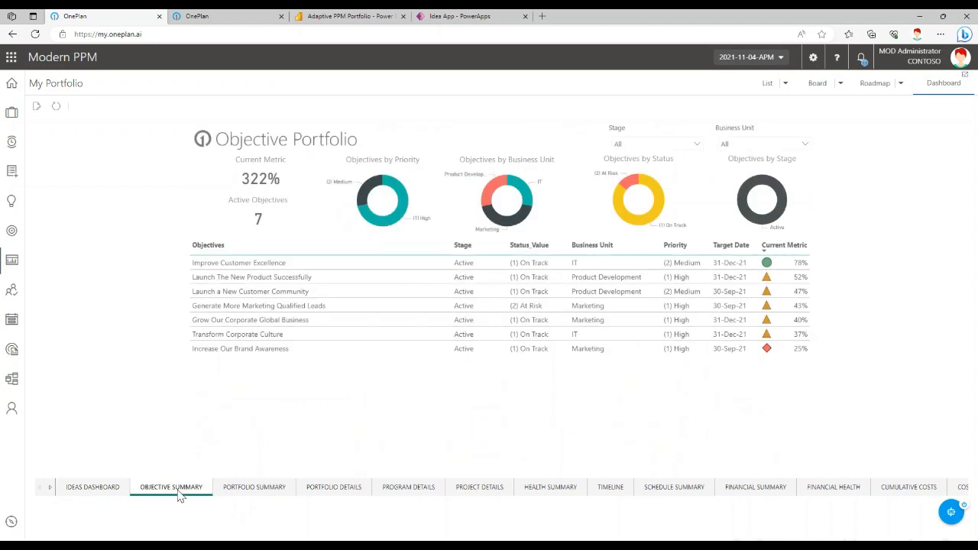
pyautogui.moveTo(241, 492)
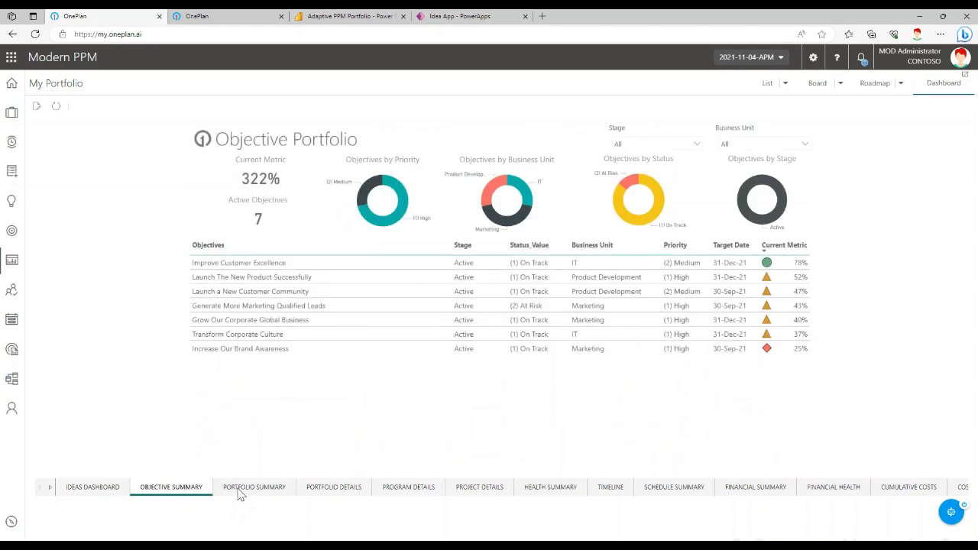
pyautogui.click(254, 486)
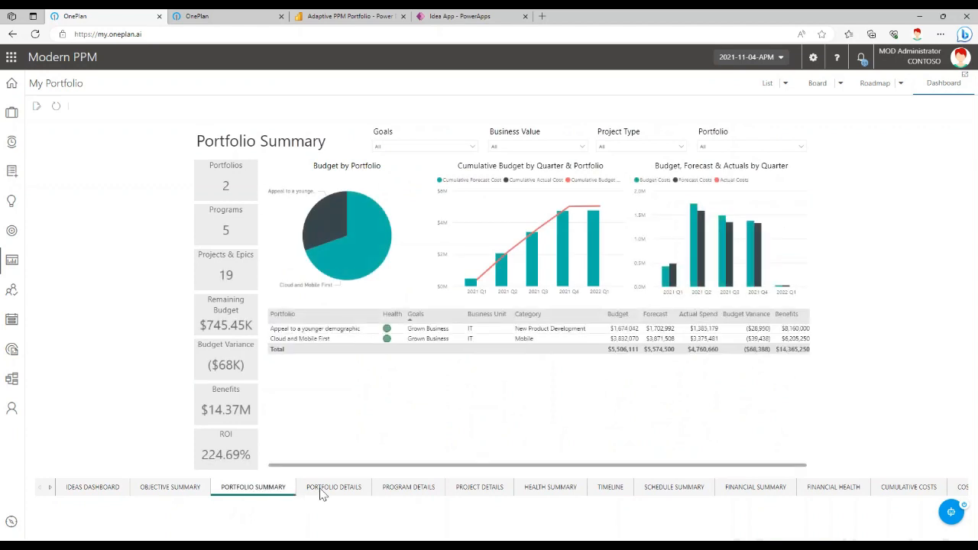
pyautogui.moveTo(547, 492)
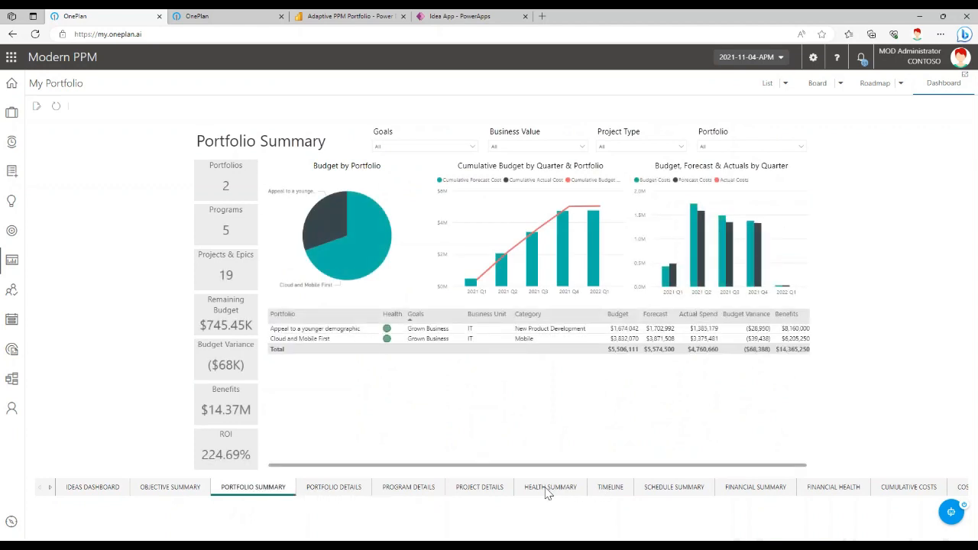
pyautogui.click(550, 486)
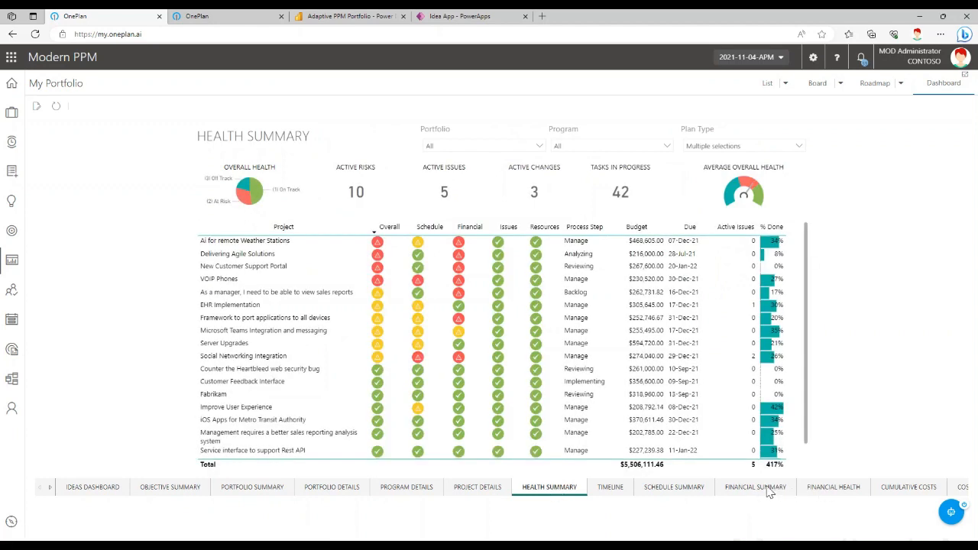
pyautogui.click(755, 486)
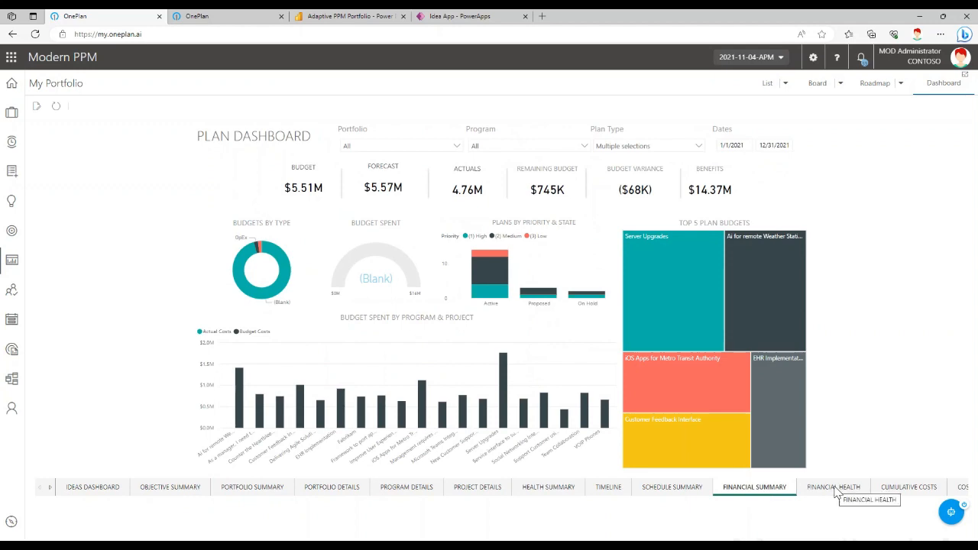
pyautogui.moveTo(110, 492)
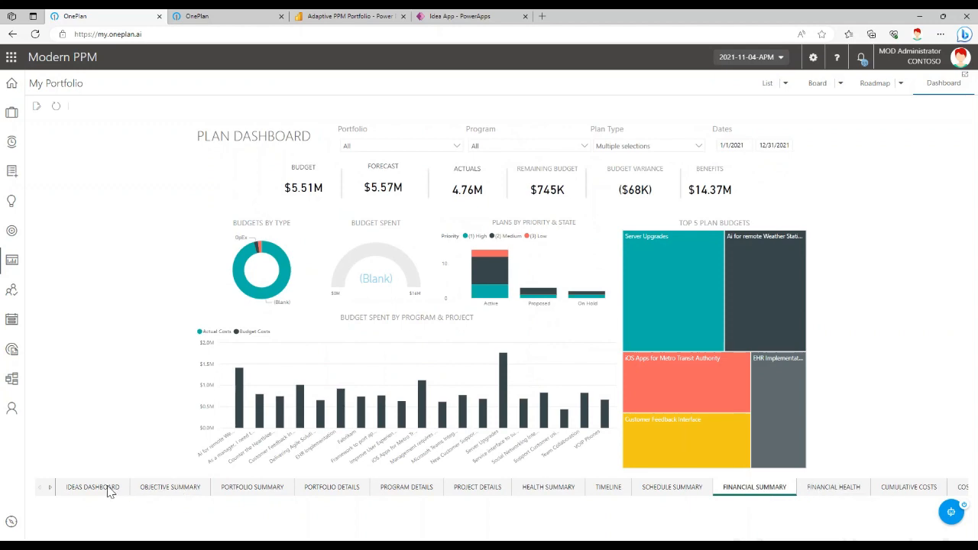
pyautogui.click(348, 15)
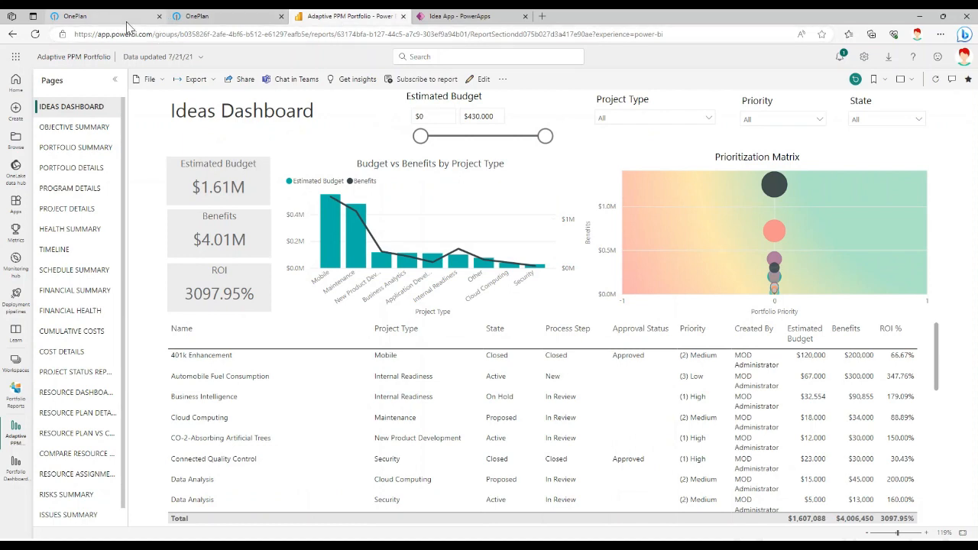
# Step: Review the Power BI Ideas Dashboard with $1.61M budget, $4.01M benefits and prioritization matrix
pyautogui.click(99, 15)
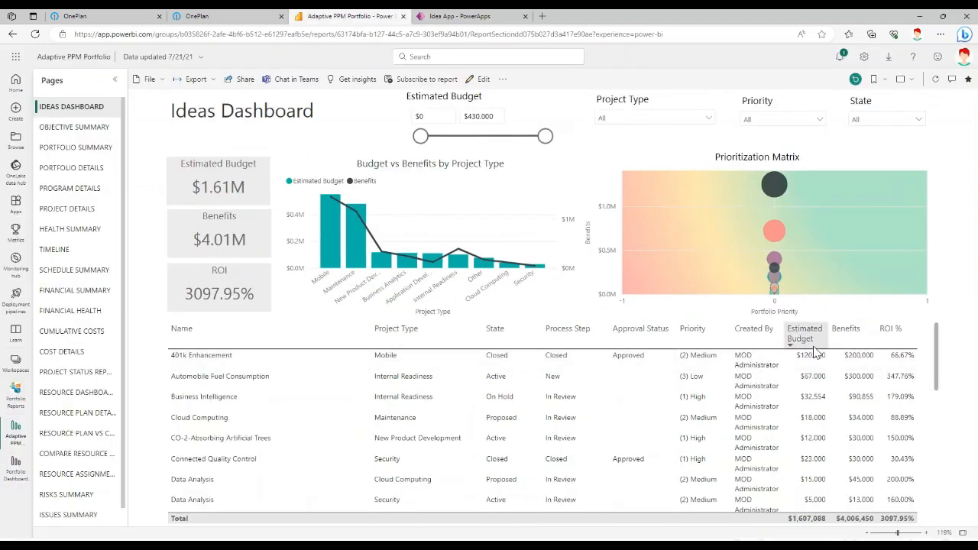
pyautogui.moveTo(428, 79)
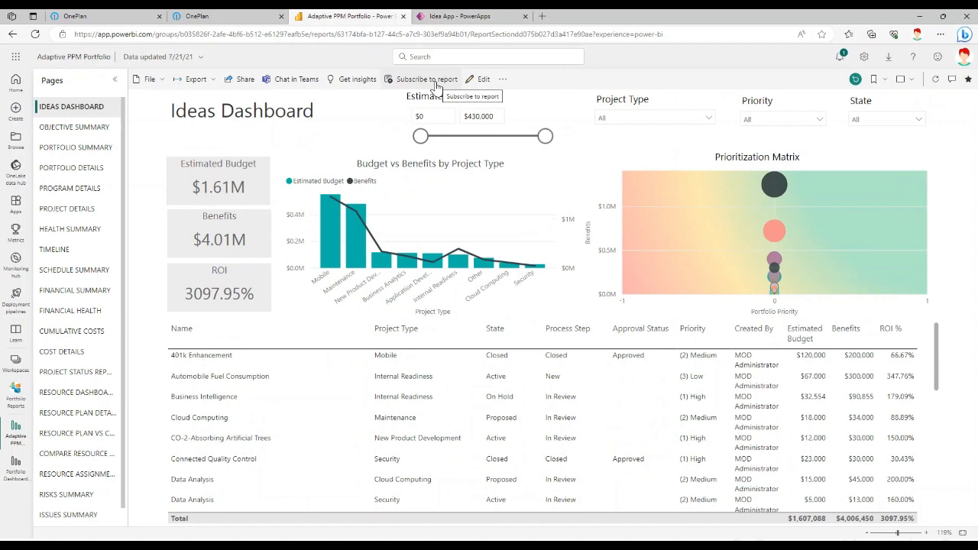
pyautogui.moveTo(289, 52)
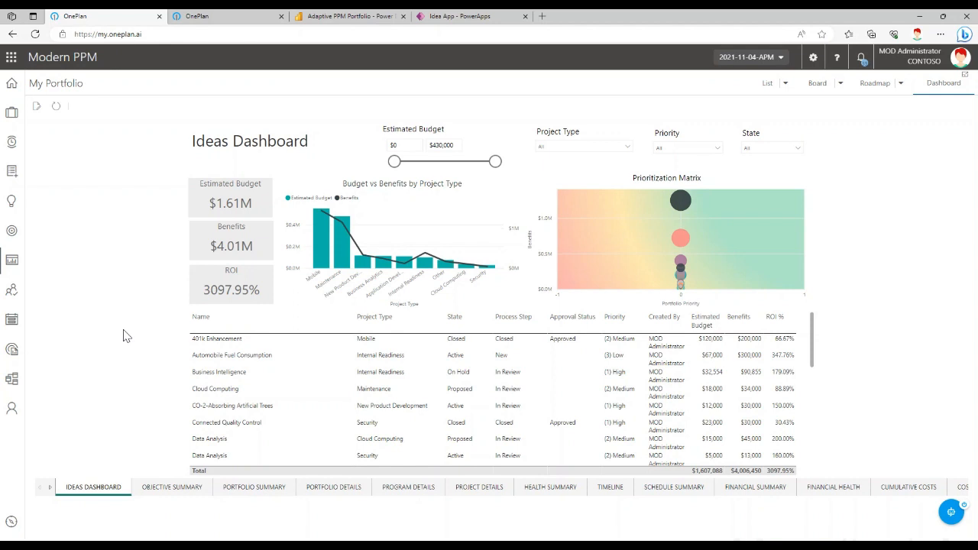
pyautogui.moveTo(12, 259)
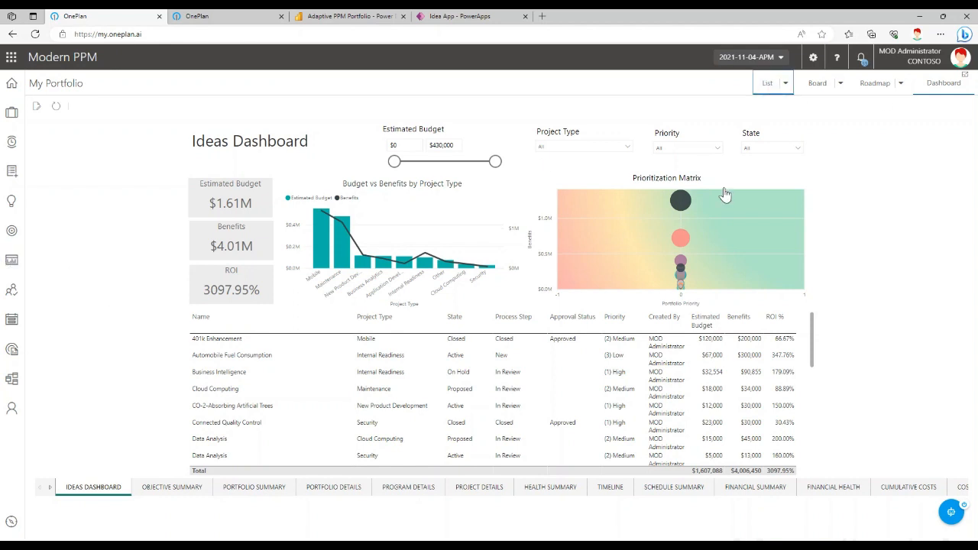
# Step: Return to the portfolio list and load the 'Management requires a better sales…' plan
pyautogui.click(768, 82)
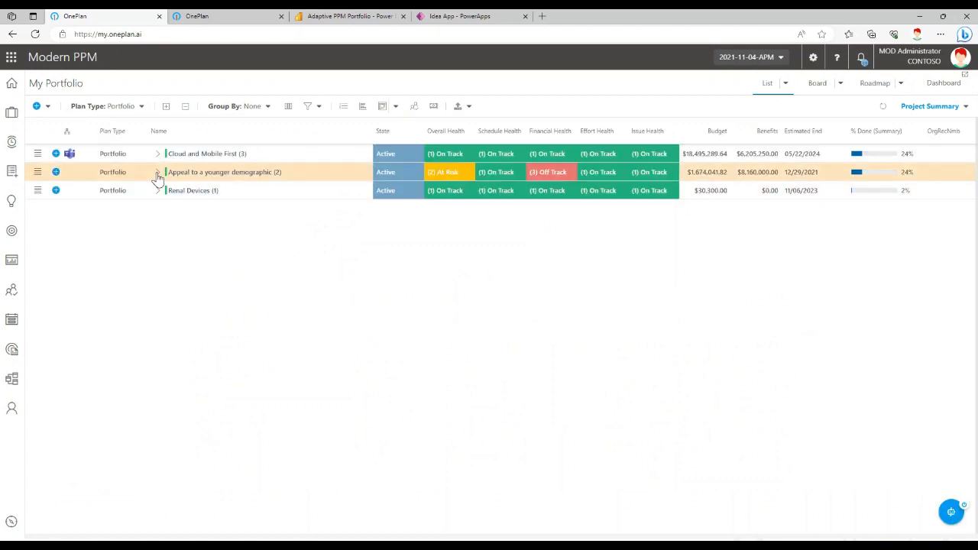
pyautogui.click(157, 171)
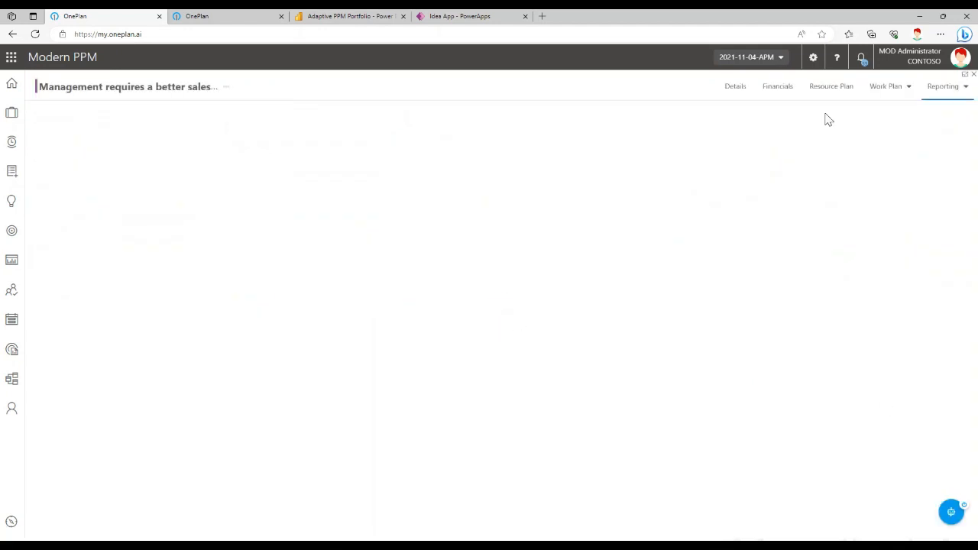
# Step: Show the plan's Financials budget grid with the $252,735 labor budget for 2022
pyautogui.click(776, 85)
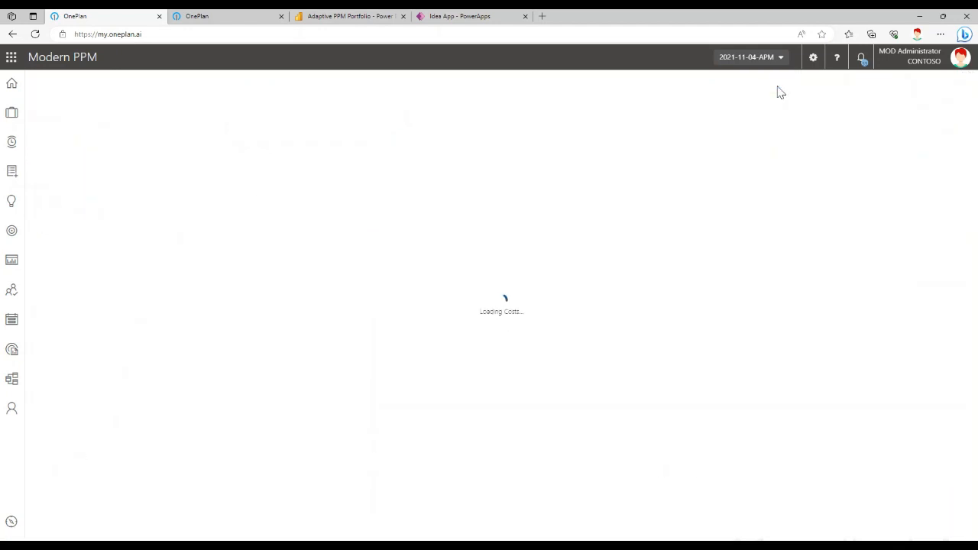
pyautogui.click(777, 85)
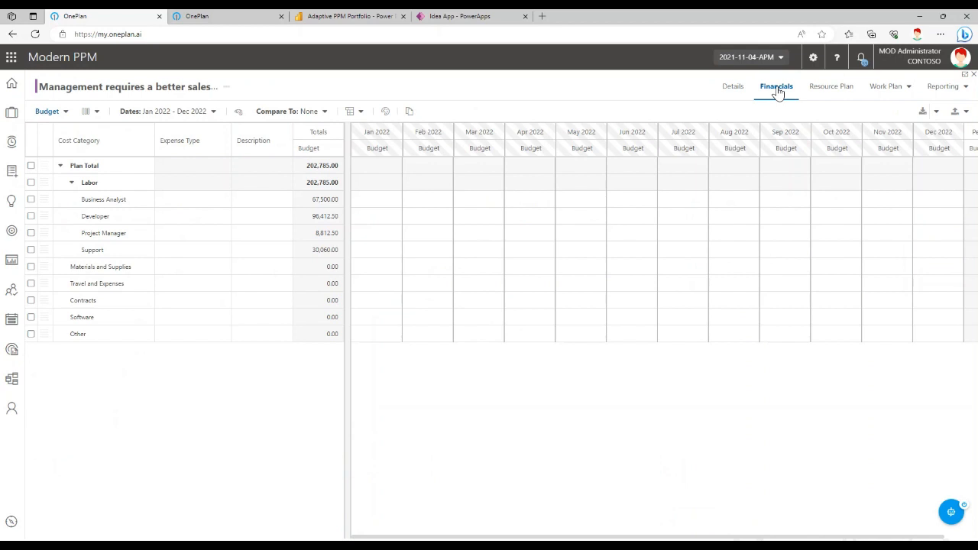
pyautogui.moveTo(385, 112)
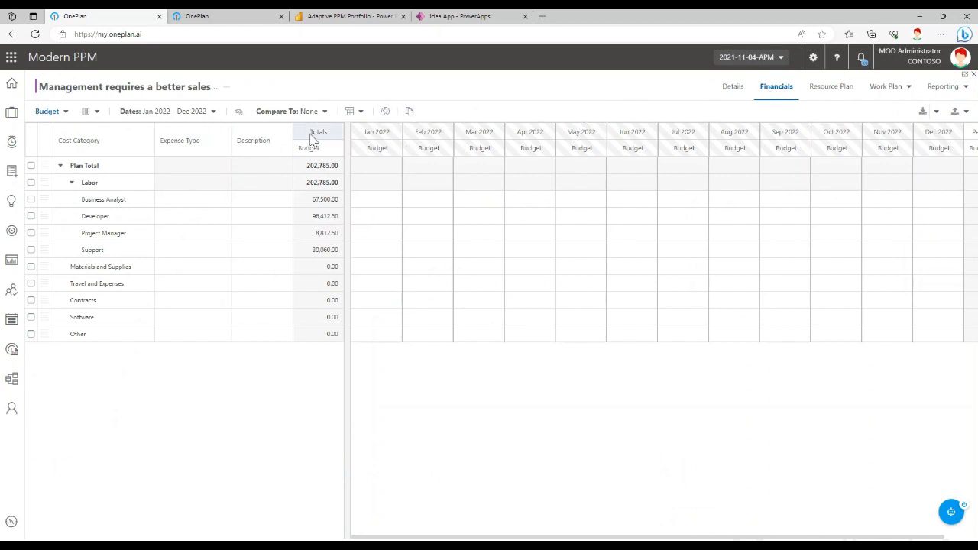
pyautogui.moveTo(12, 290)
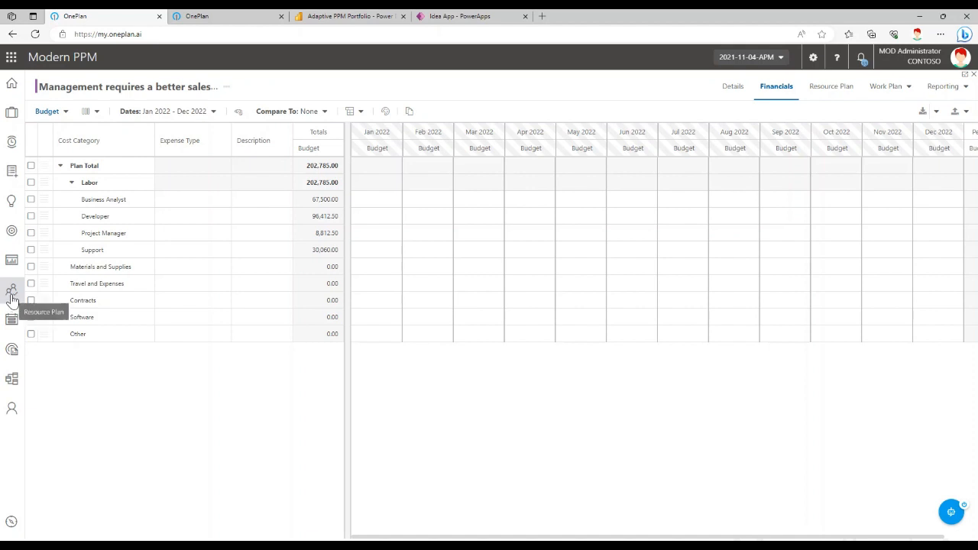
# Step: Show the Resource Plan's Resource Assignments report with 62.61K effort and 1353 tasks
pyautogui.click(12, 291)
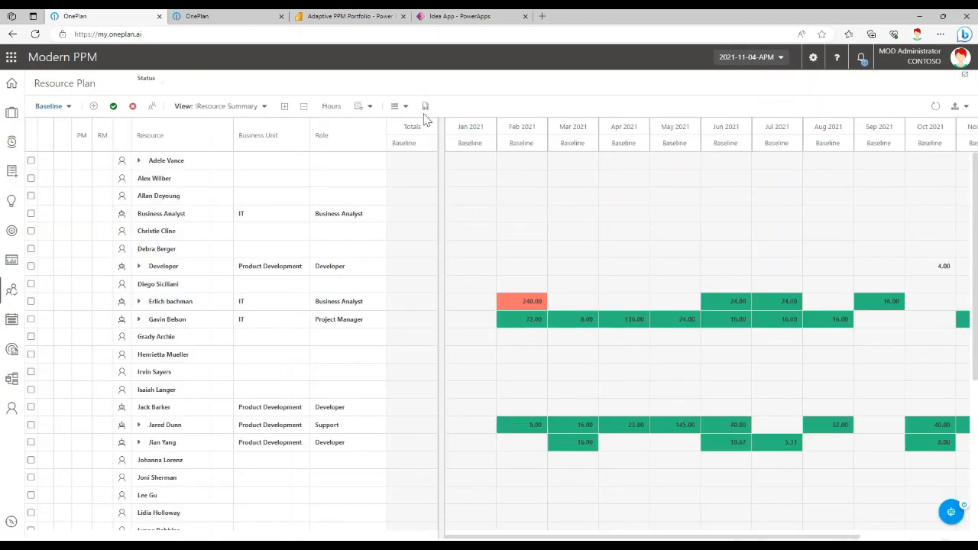
pyautogui.click(425, 107)
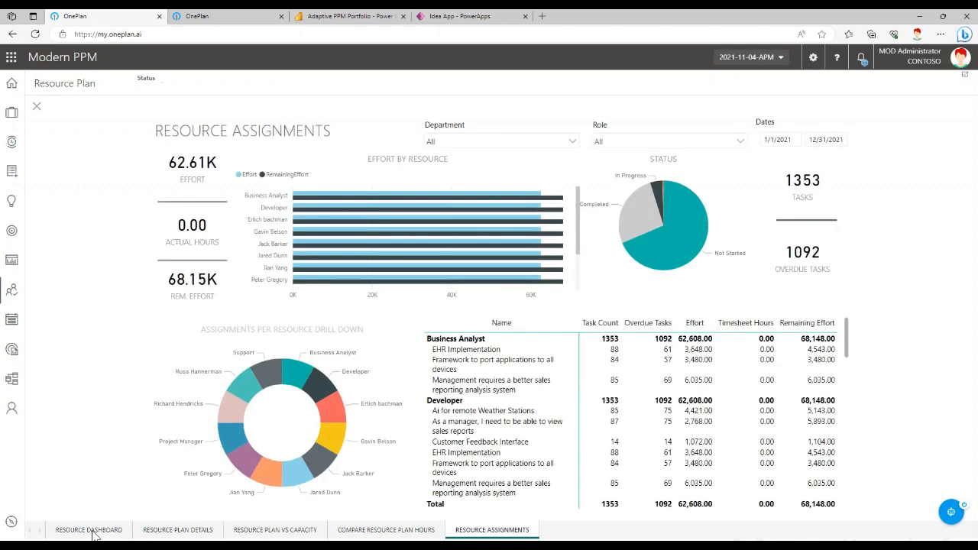
# Step: View the Resource Dashboard, Plan Details, Plan vs Capacity and Compare Hours report pages
pyautogui.click(89, 529)
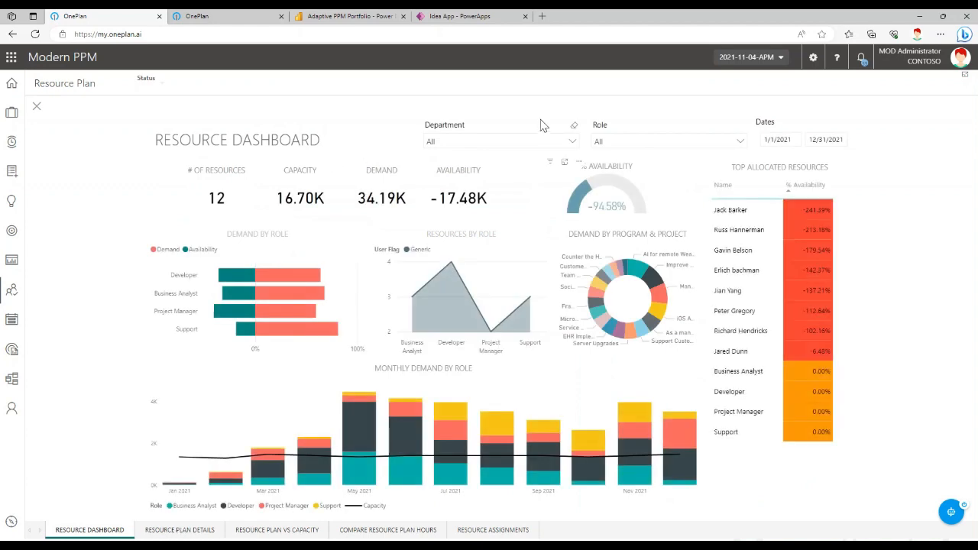
pyautogui.moveTo(477, 144)
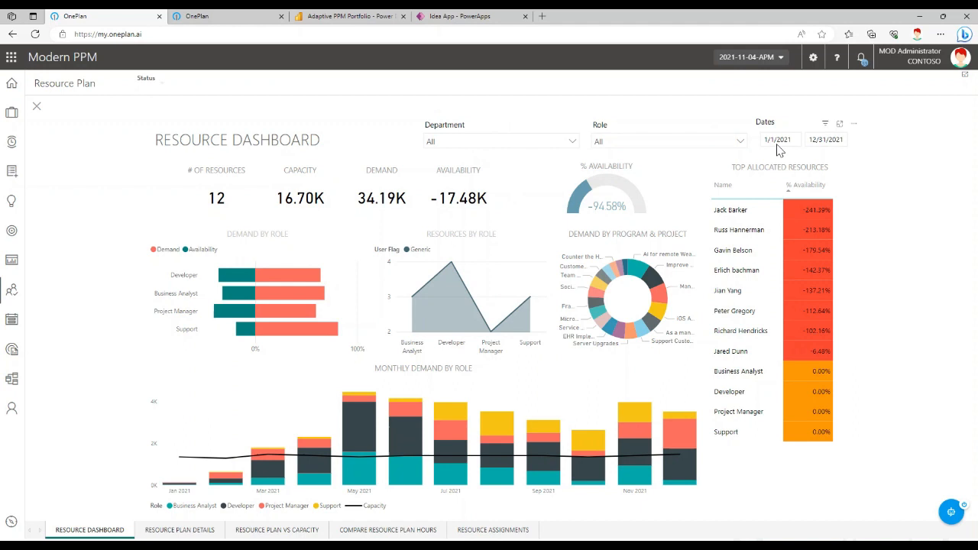
pyautogui.click(179, 529)
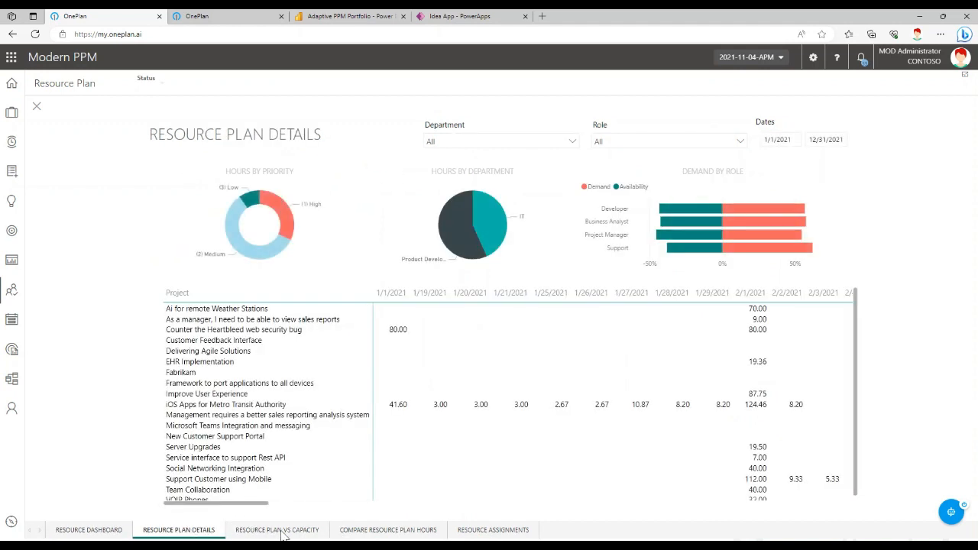
pyautogui.click(277, 529)
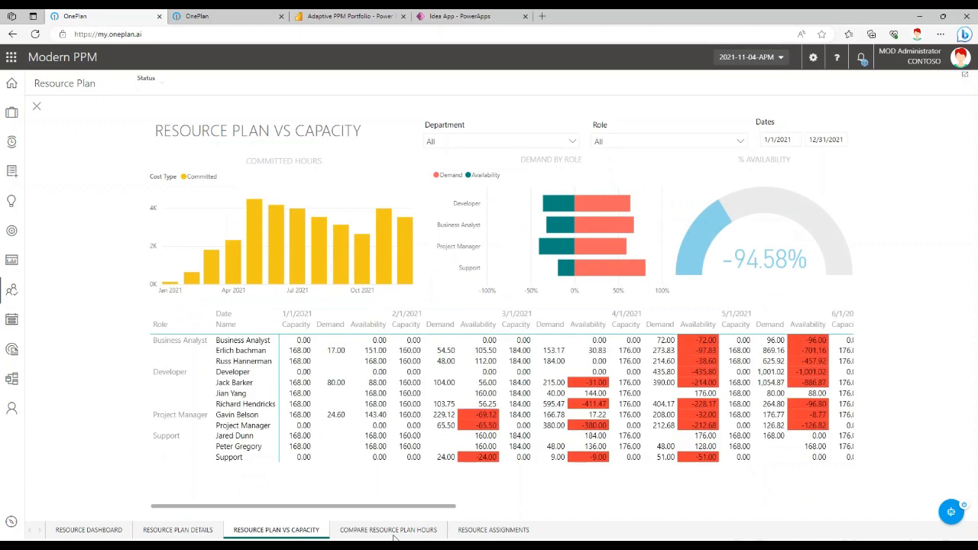
pyautogui.click(388, 529)
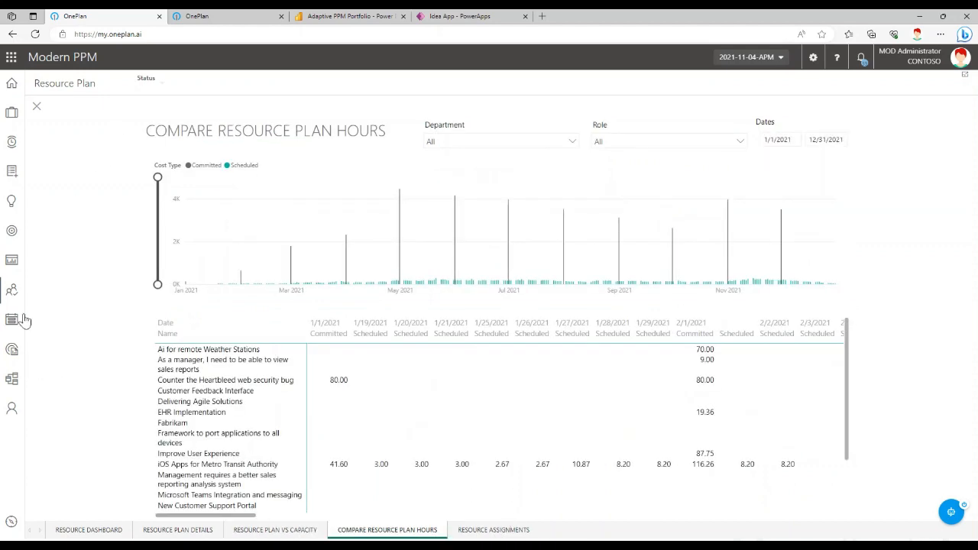
# Step: Show my weekly timesheet and its reporting dashboard
pyautogui.click(12, 141)
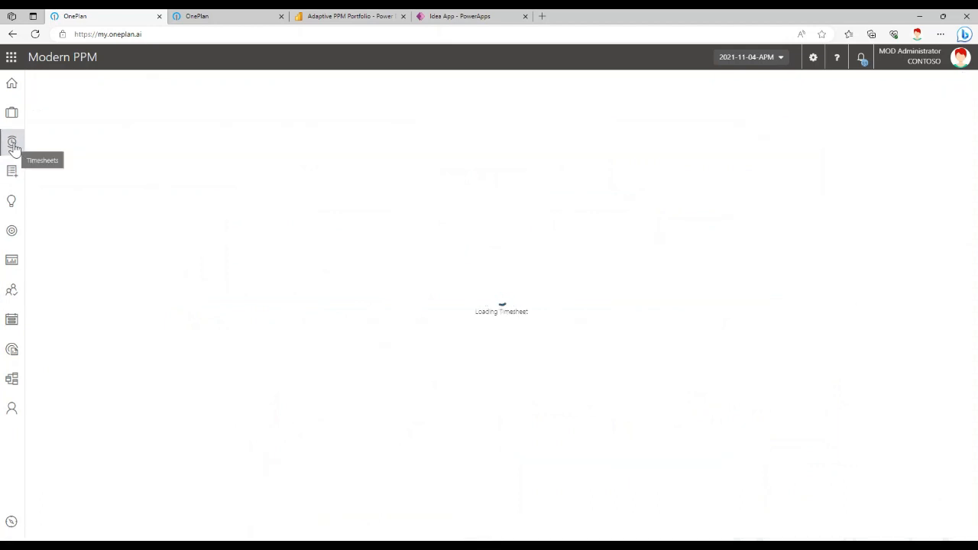
pyautogui.click(12, 144)
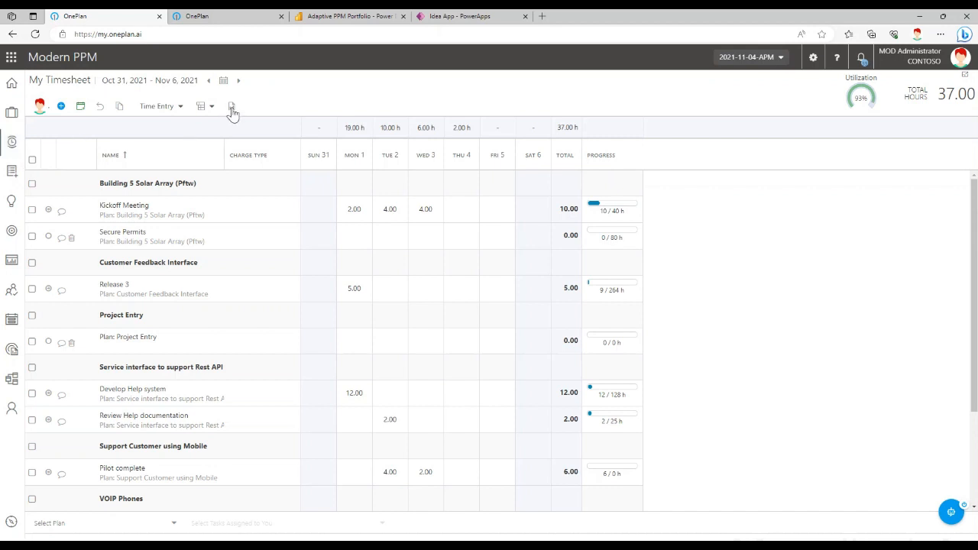
pyautogui.click(232, 107)
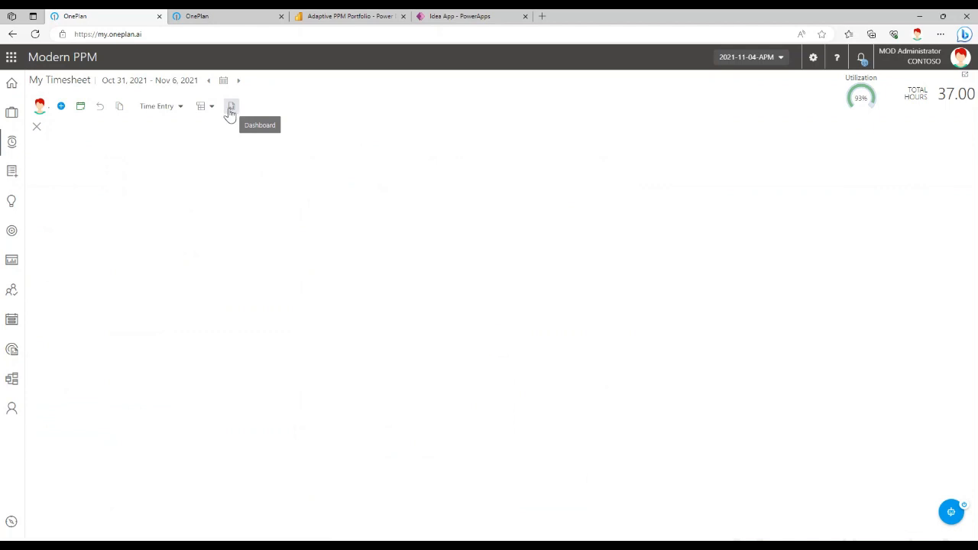
pyautogui.click(231, 107)
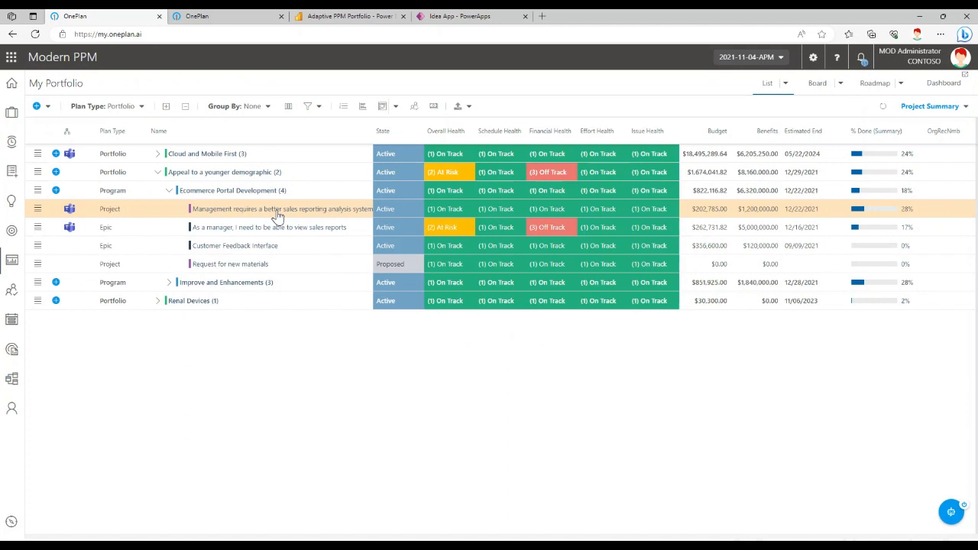
pyautogui.moveTo(278, 217)
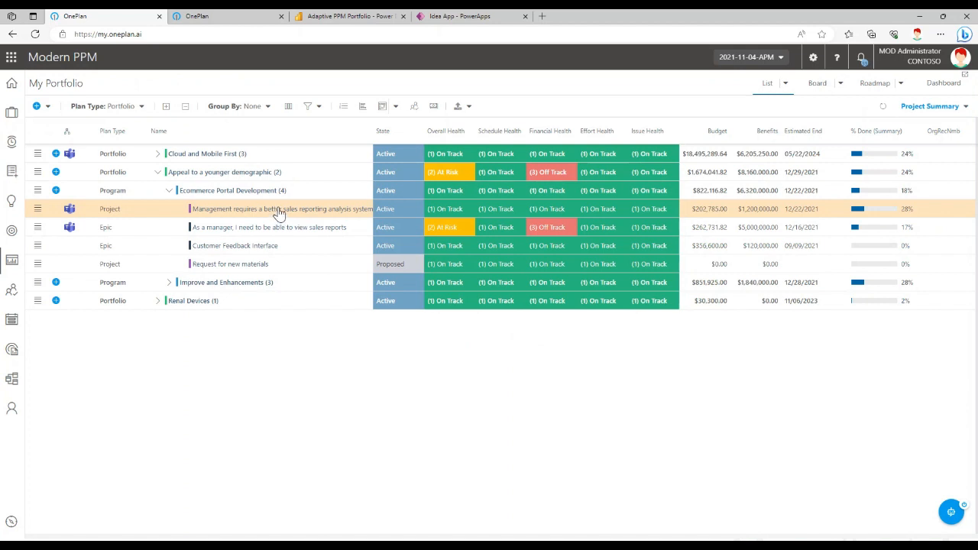
pyautogui.moveTo(275, 217)
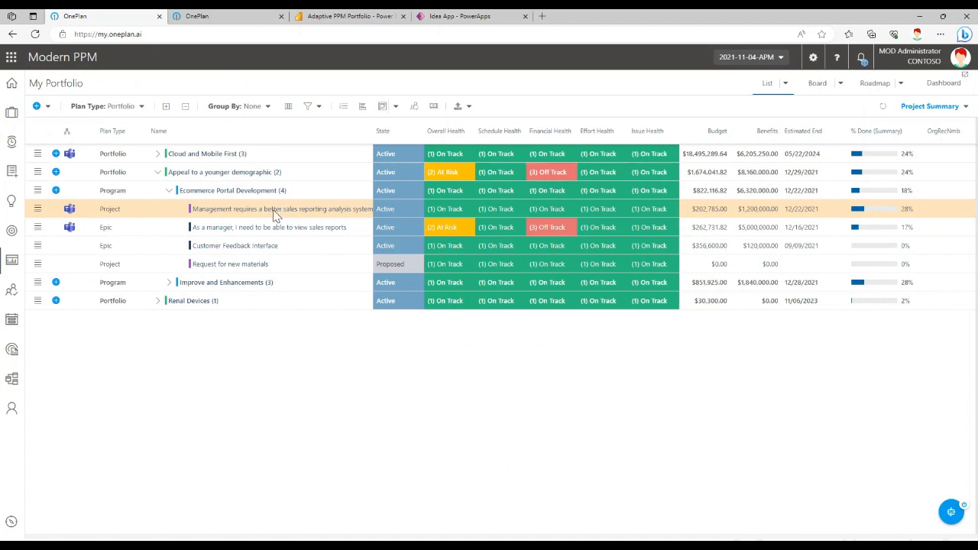
# Step: Reopen the 'Management requires a better sales…' project showing its Financials page
pyautogui.doubleClick(282, 207)
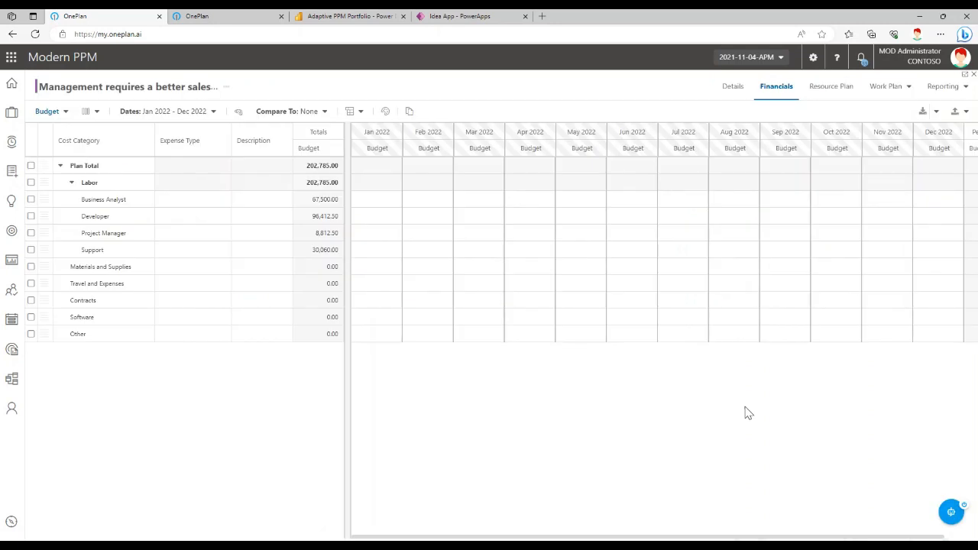
pyautogui.click(731, 86)
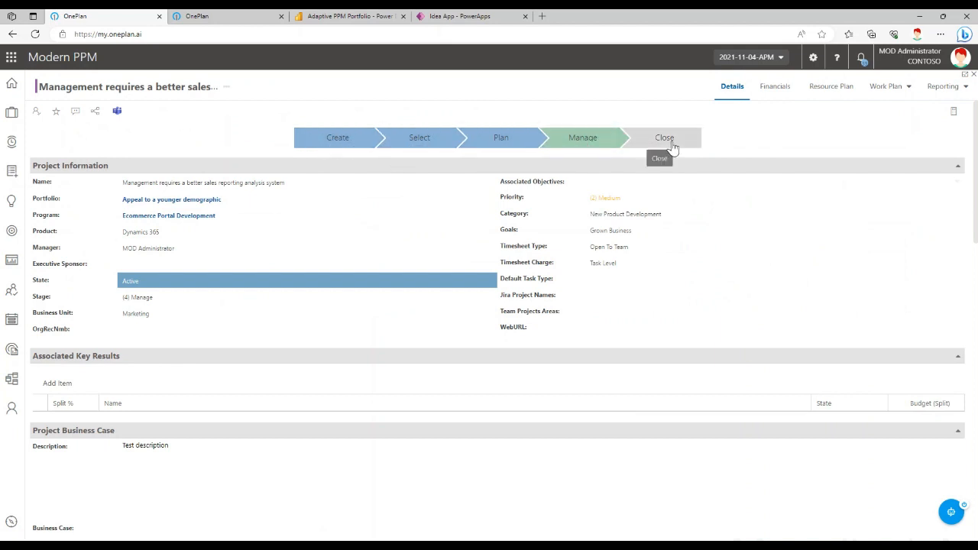
pyautogui.moveTo(343, 151)
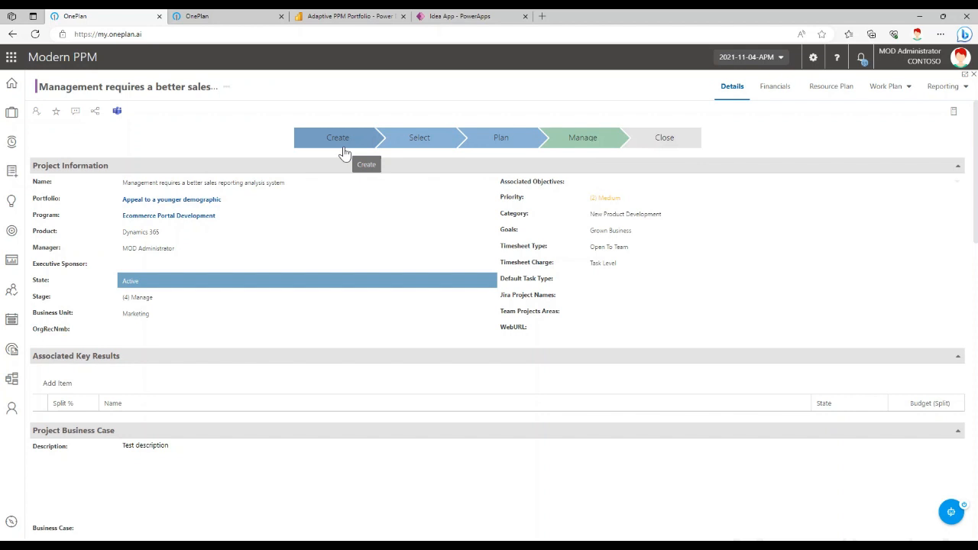
pyautogui.moveTo(582, 137)
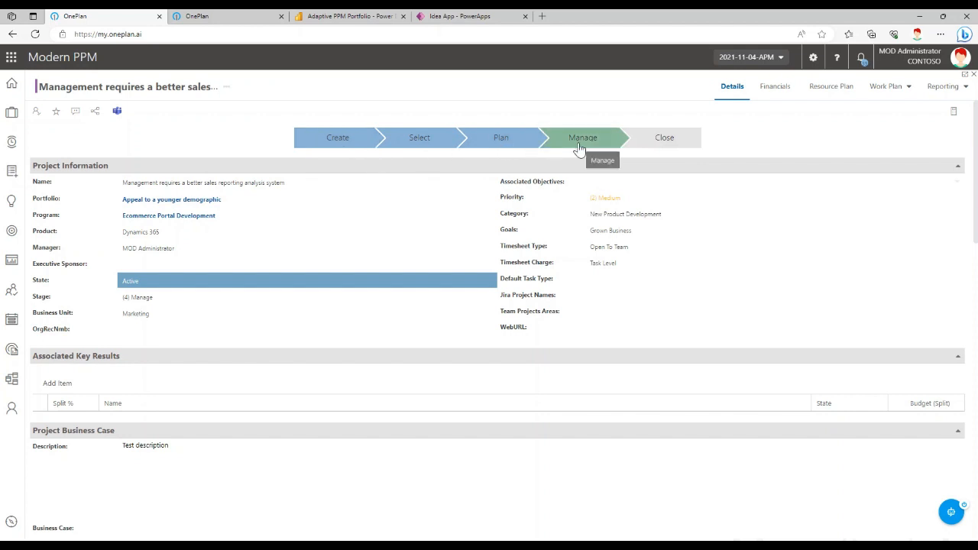
pyautogui.moveTo(336, 138)
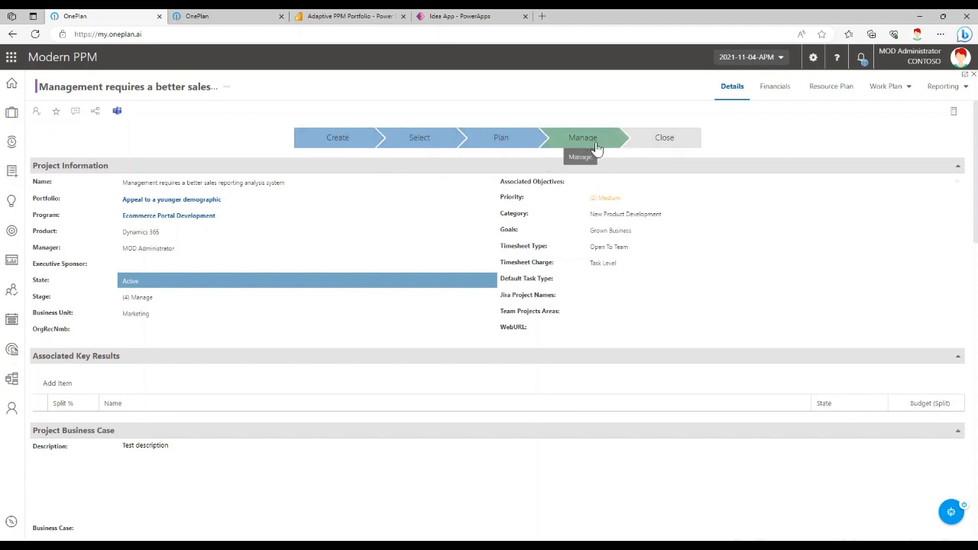
pyautogui.click(663, 137)
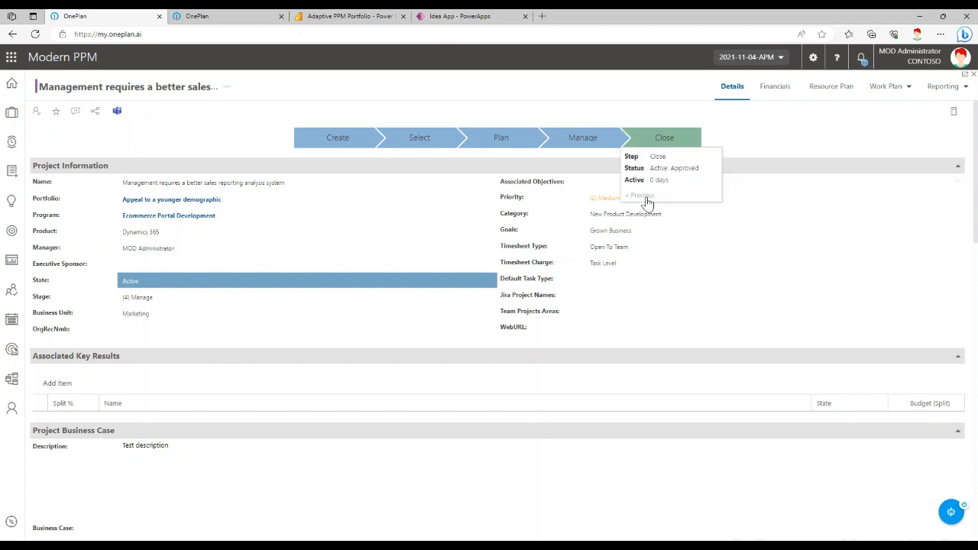
pyautogui.moveTo(583, 137)
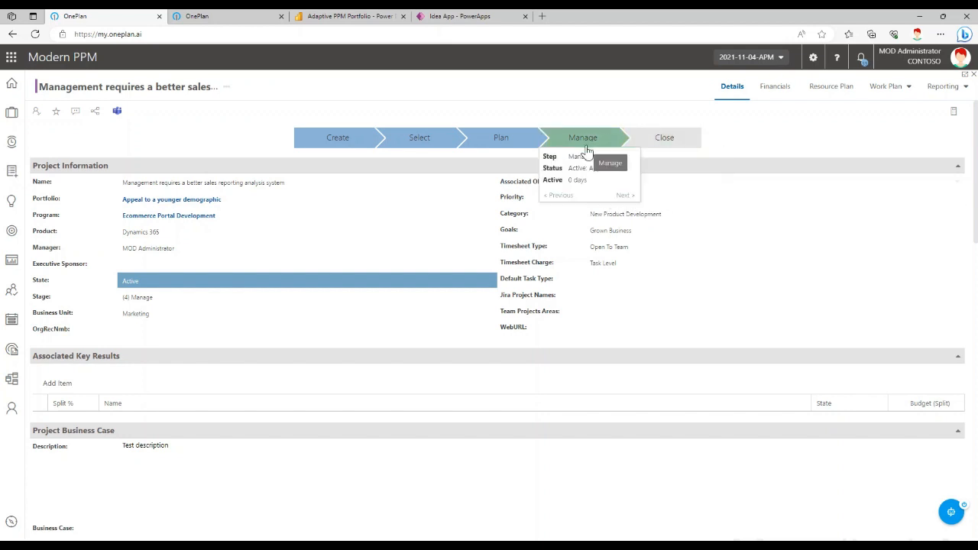
pyautogui.moveTo(501, 138)
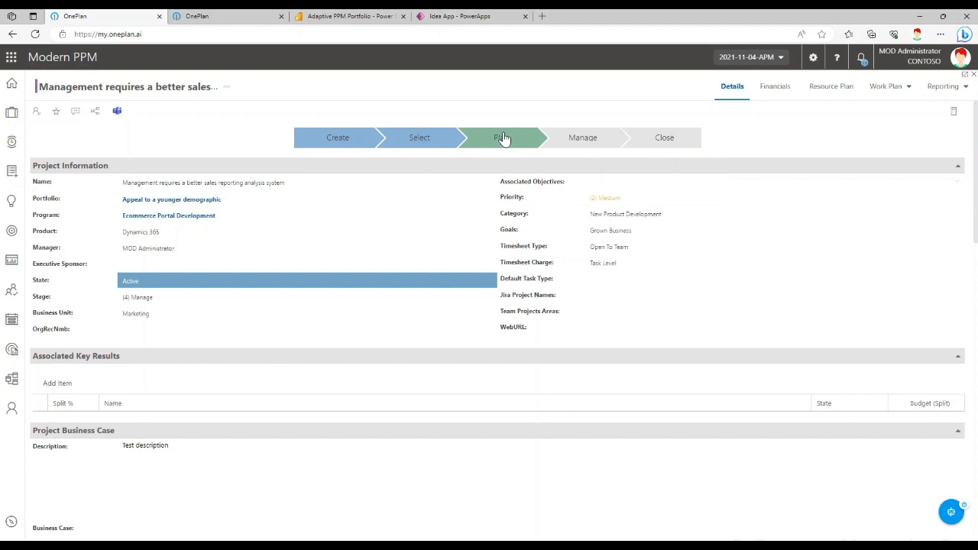
pyautogui.moveTo(492, 166)
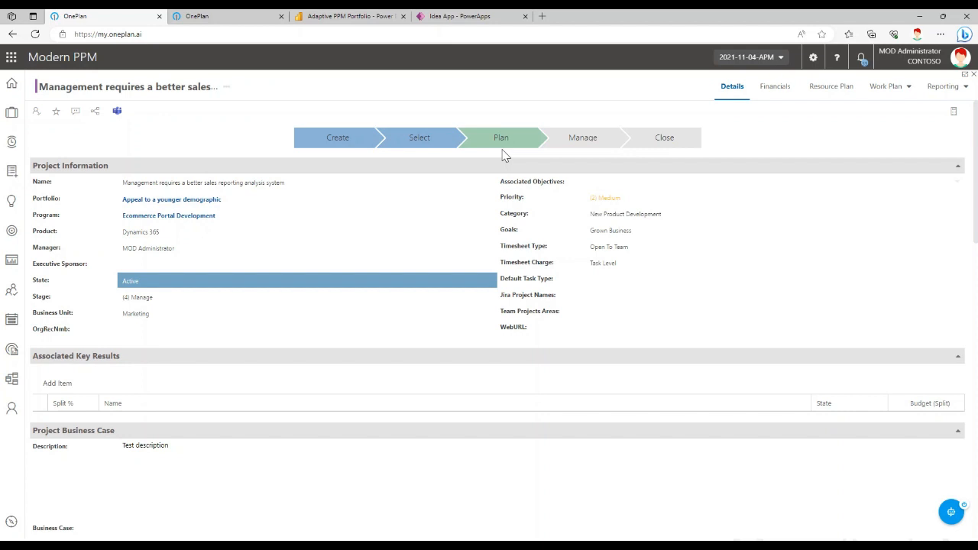
pyautogui.moveTo(349, 155)
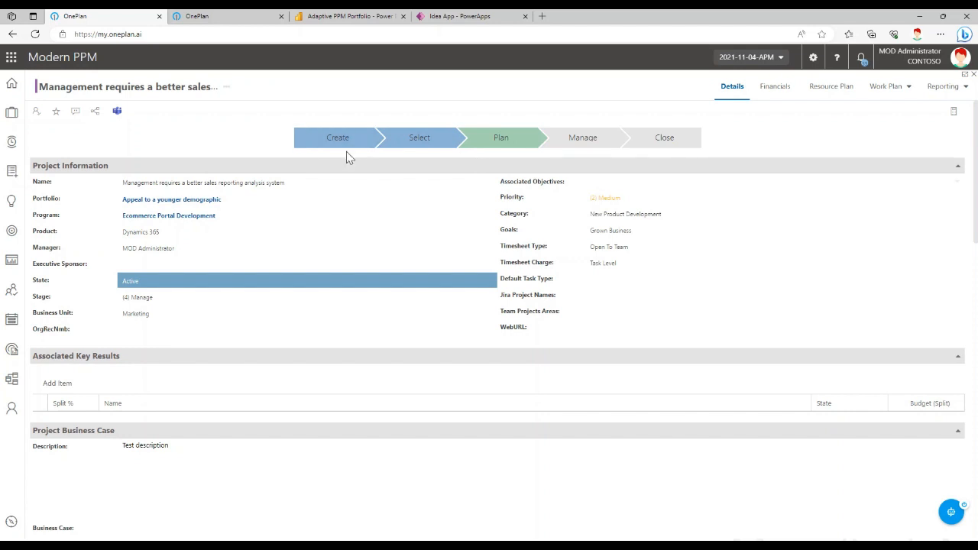
pyautogui.moveTo(338, 141)
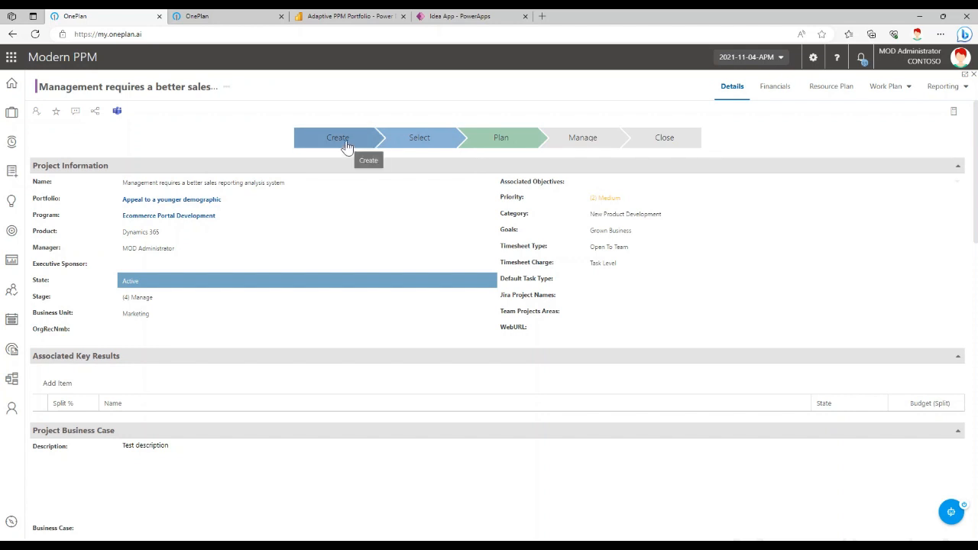
pyautogui.moveTo(346, 149)
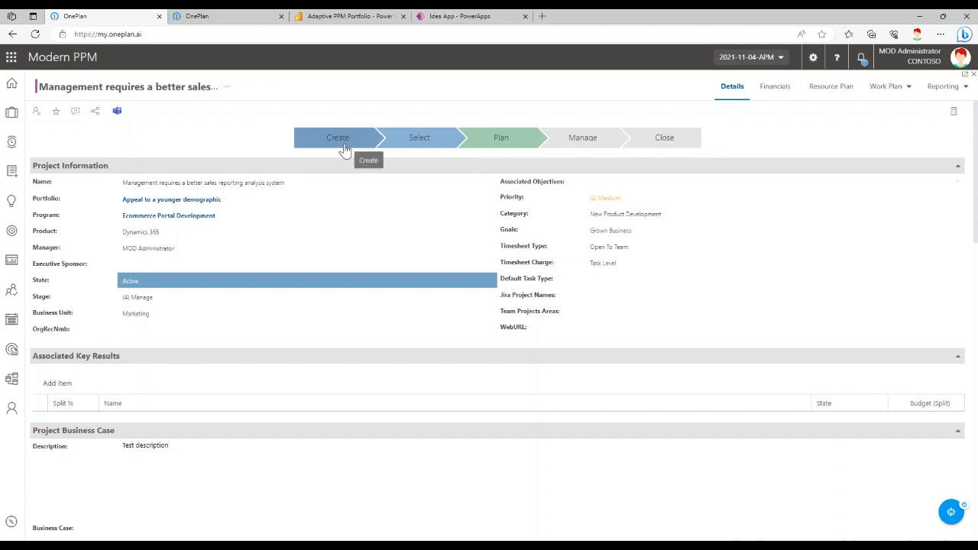
pyautogui.moveTo(419, 138)
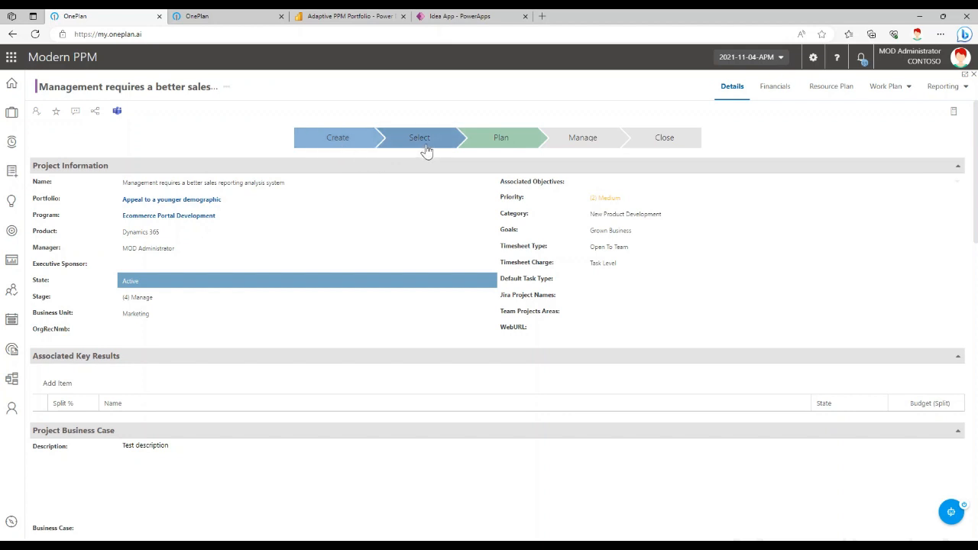
pyautogui.moveTo(419, 138)
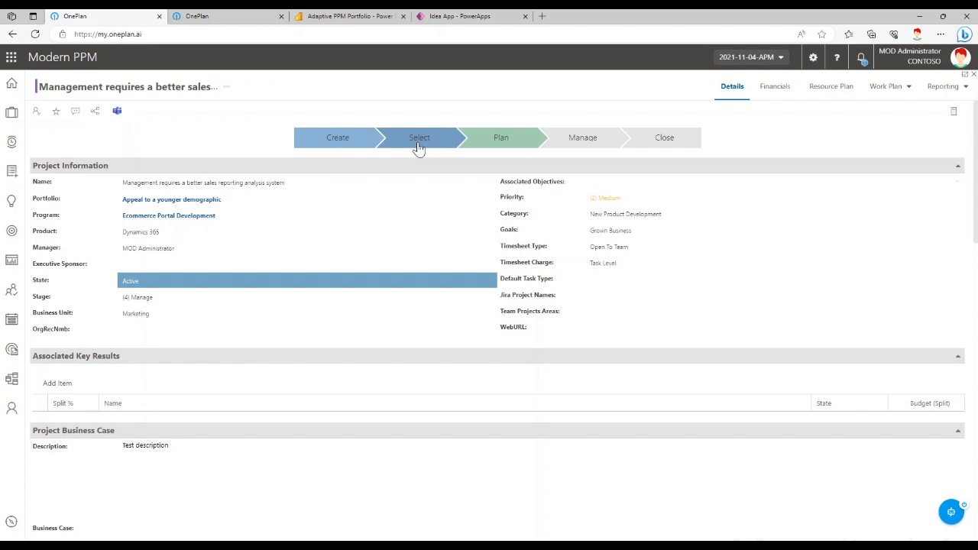
pyautogui.click(419, 138)
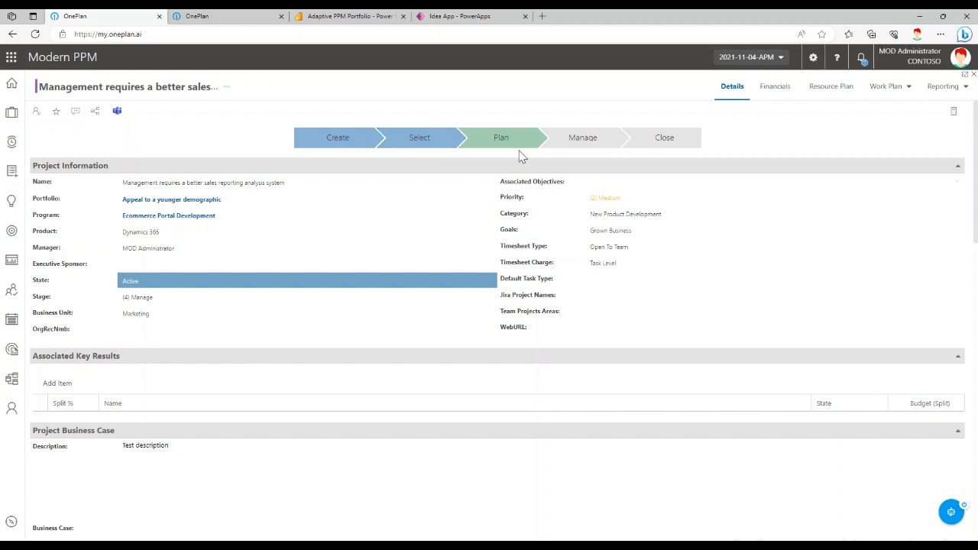
pyautogui.moveTo(513, 146)
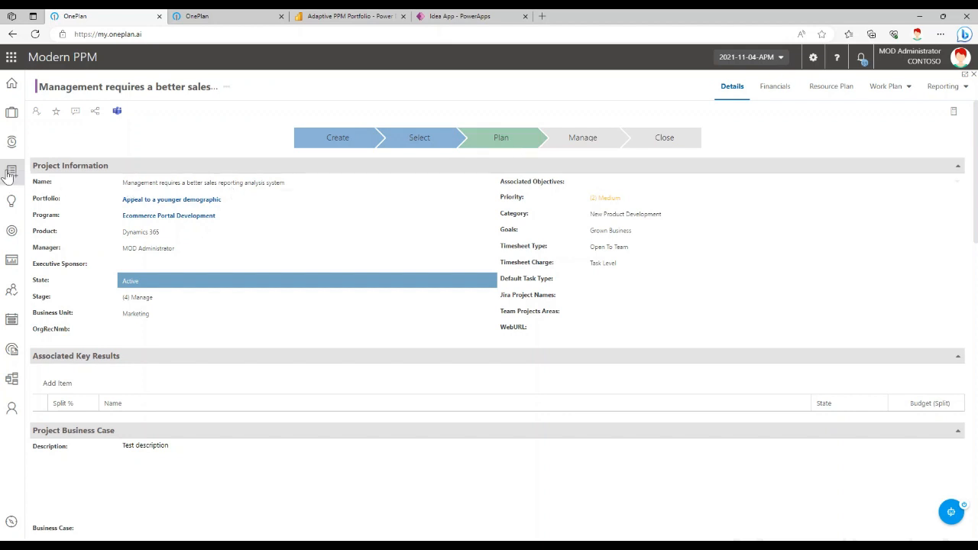
pyautogui.moveTo(12, 171)
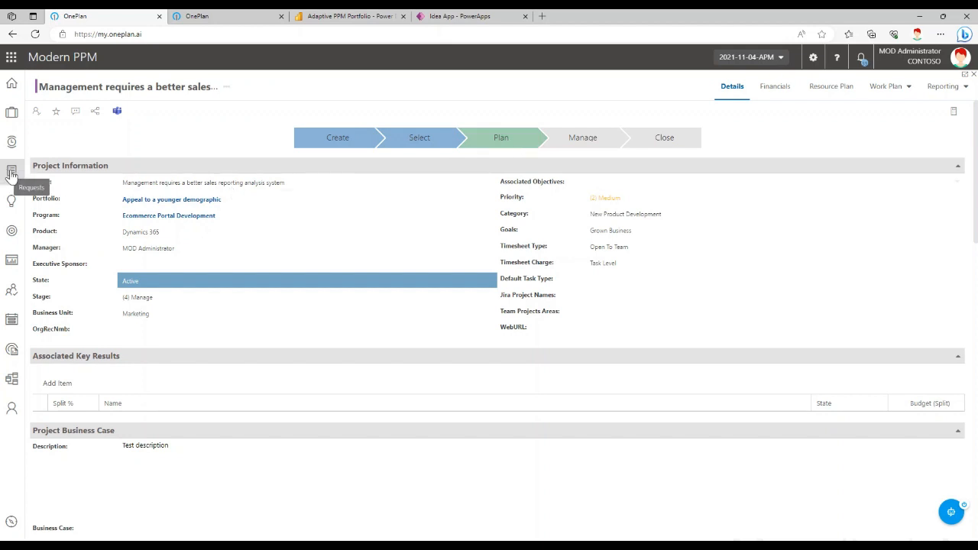
# Step: Show the Requests list of ideas, starting and cancelling an Add New Idea entry
pyautogui.click(12, 171)
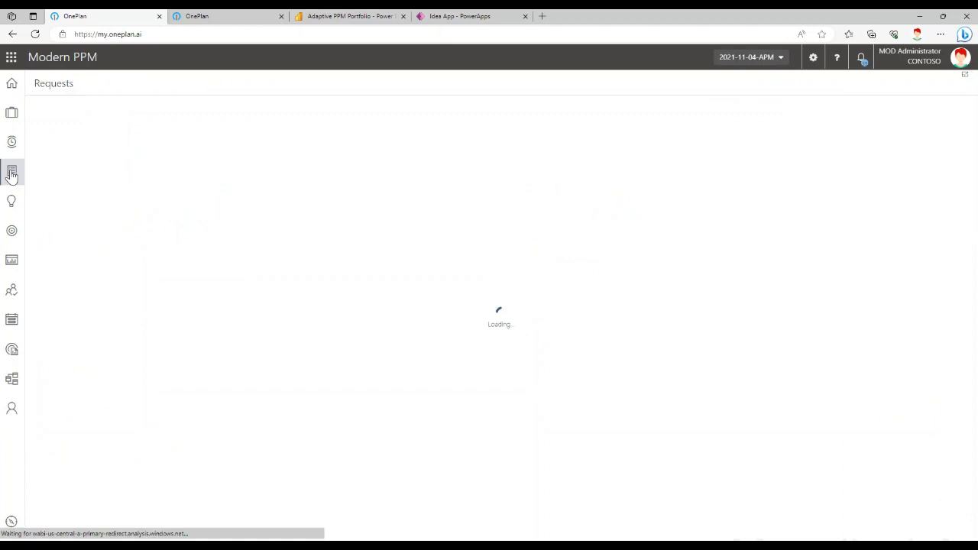
pyautogui.click(13, 171)
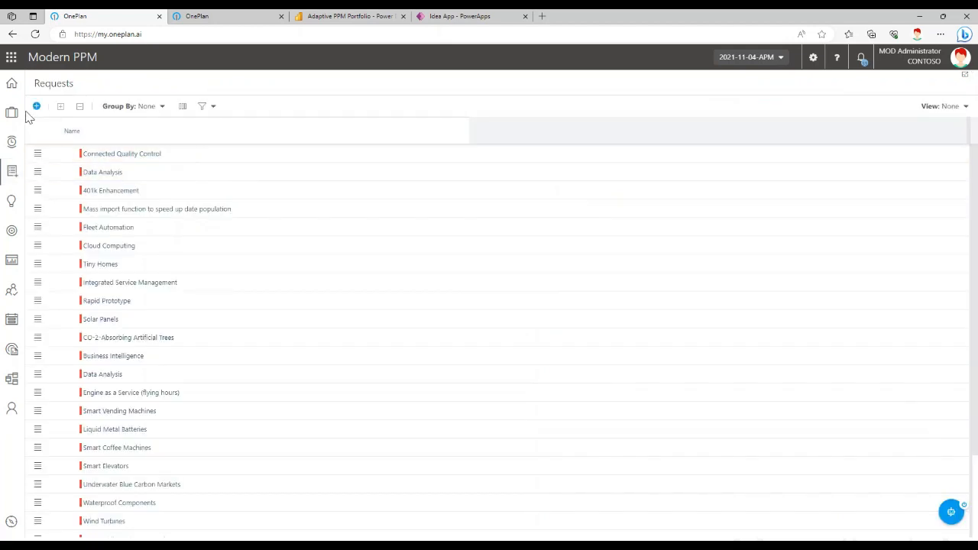
pyautogui.click(36, 107)
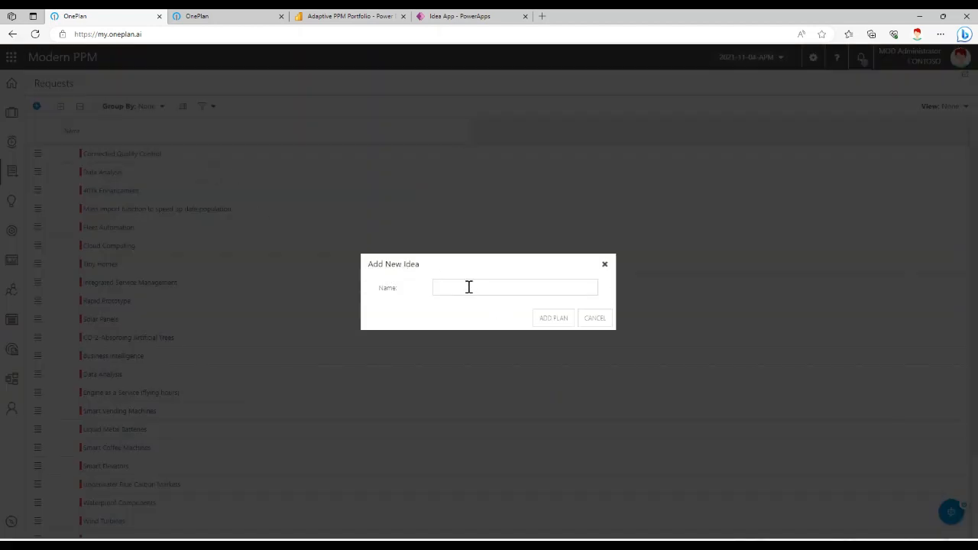
pyautogui.click(594, 318)
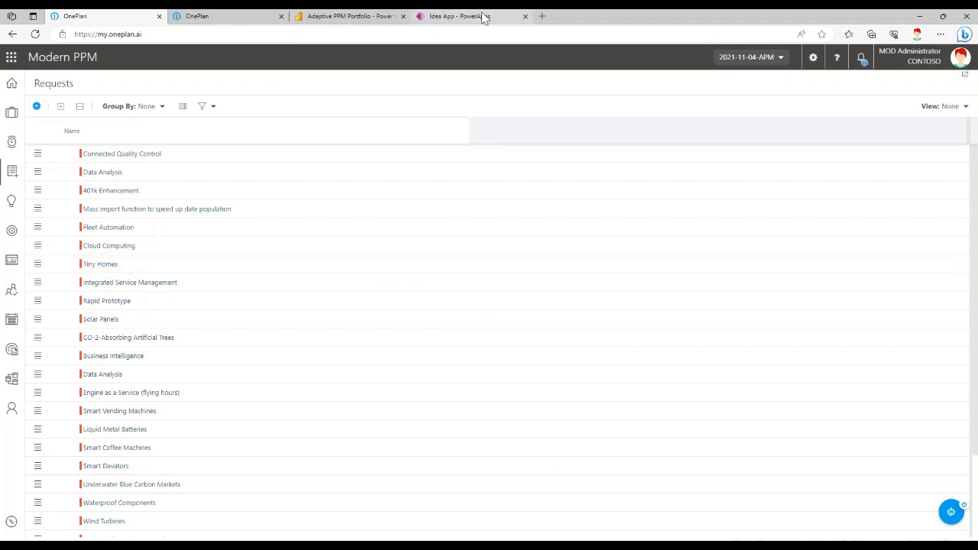
# Step: Start a new idea in the Power Apps Idea App, then expand Cloud and Mobile First and World-Class Customer Support
pyautogui.click(458, 15)
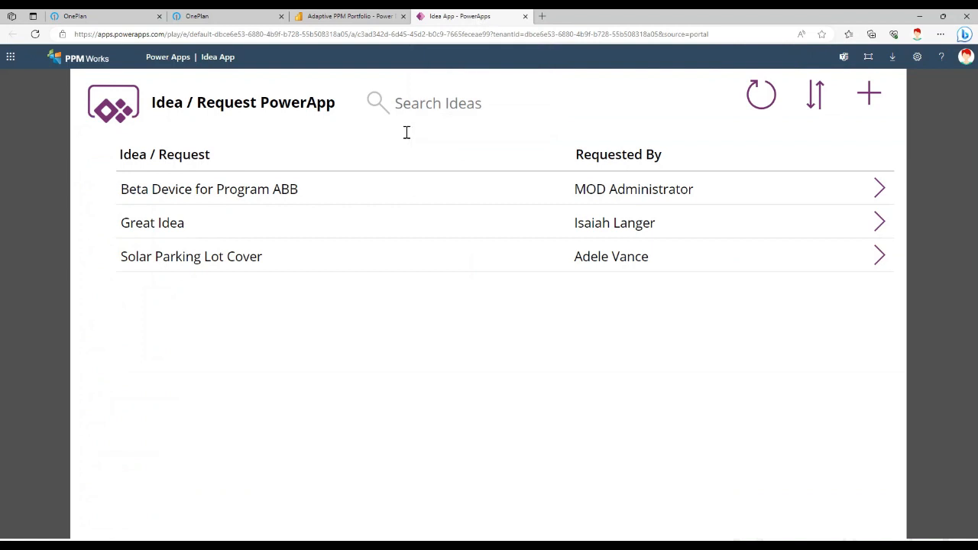
pyautogui.moveTo(440, 339)
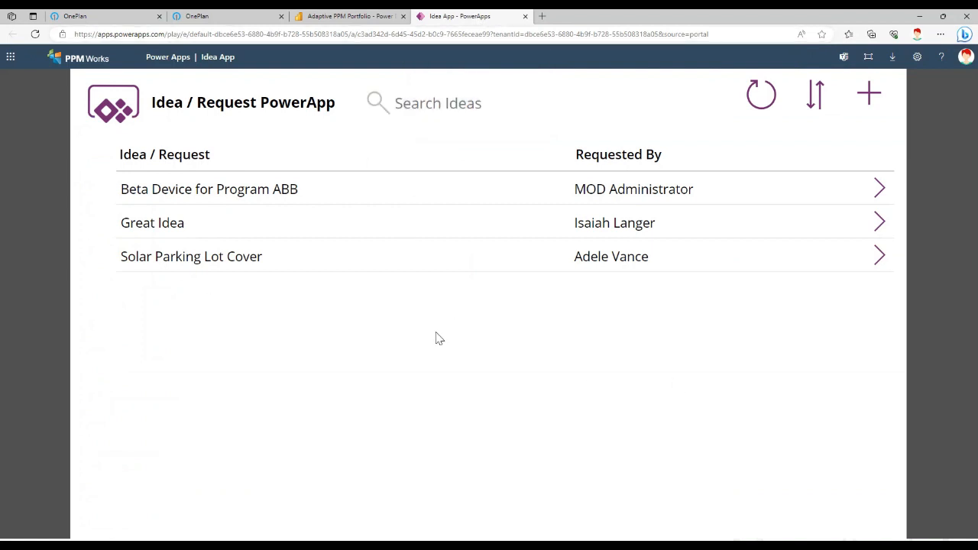
pyautogui.moveTo(446, 331)
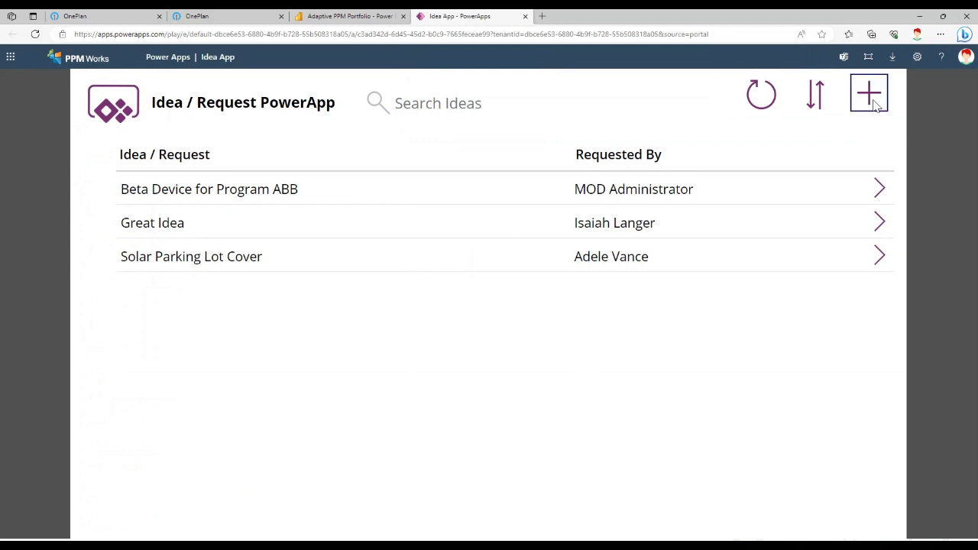
pyautogui.click(868, 95)
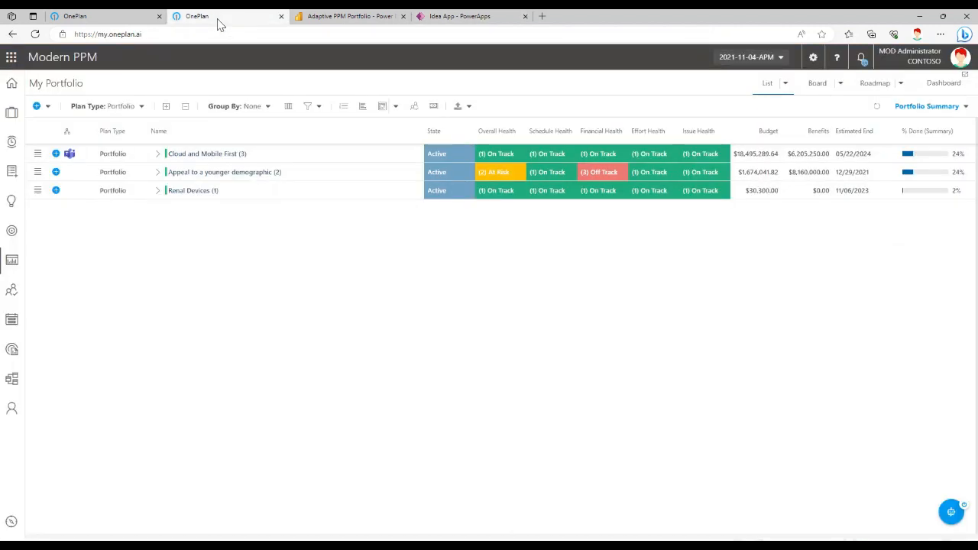
pyautogui.click(157, 152)
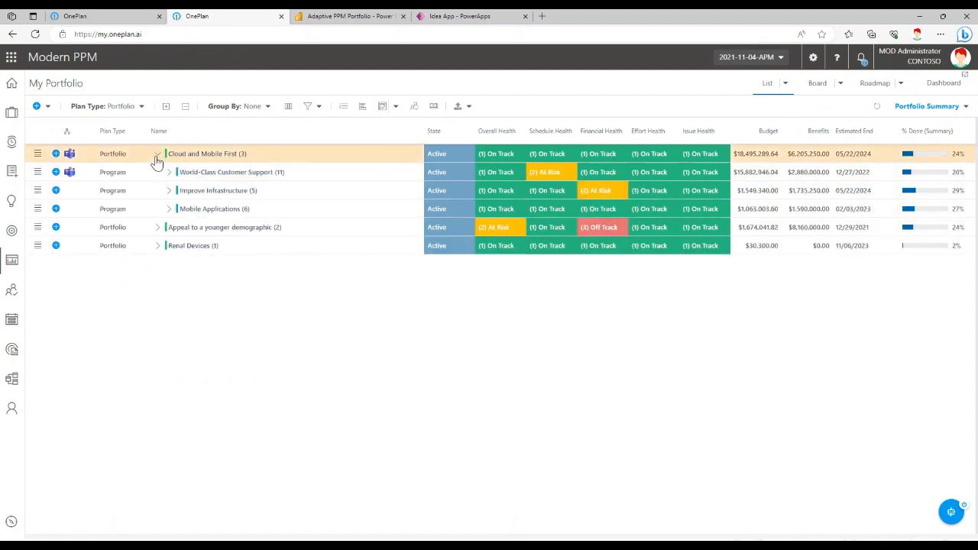
pyautogui.click(170, 171)
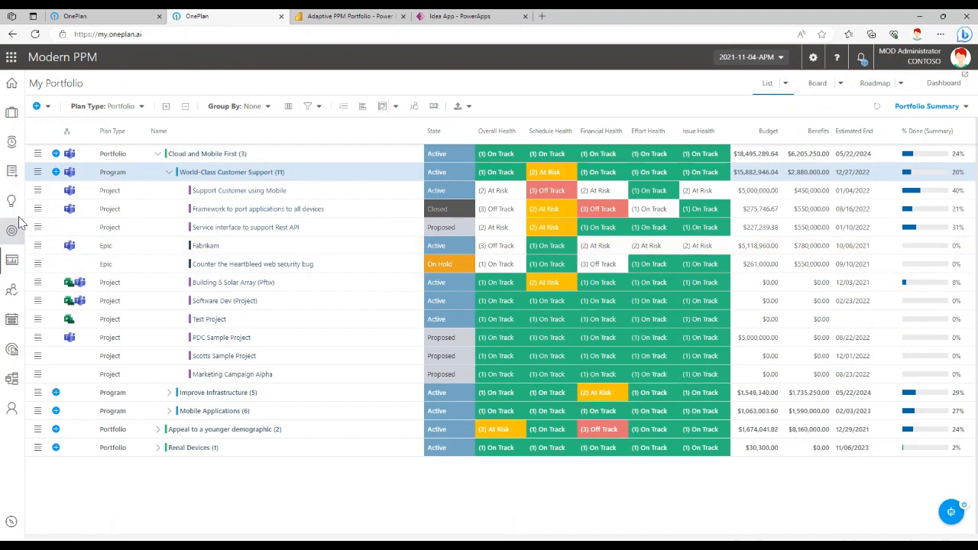
# Step: Show My Ideas and bring up the action menu for the Plant Automation idea
pyautogui.click(12, 202)
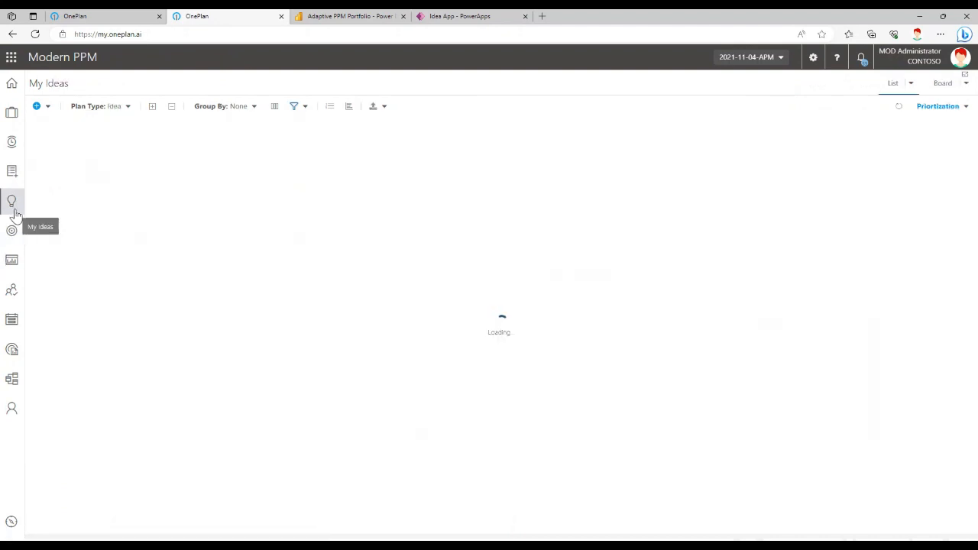
pyautogui.click(13, 202)
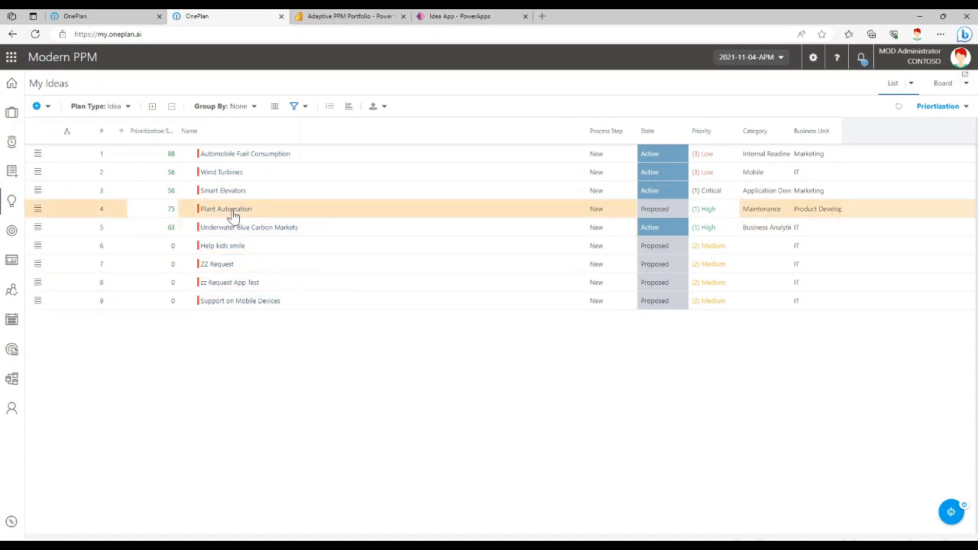
pyautogui.doubleClick(226, 208)
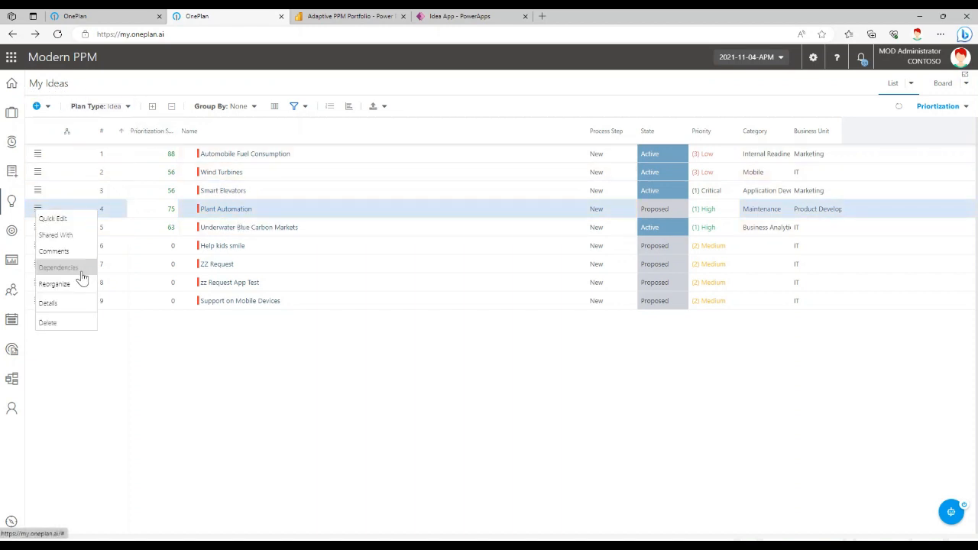
pyautogui.moveTo(85, 275)
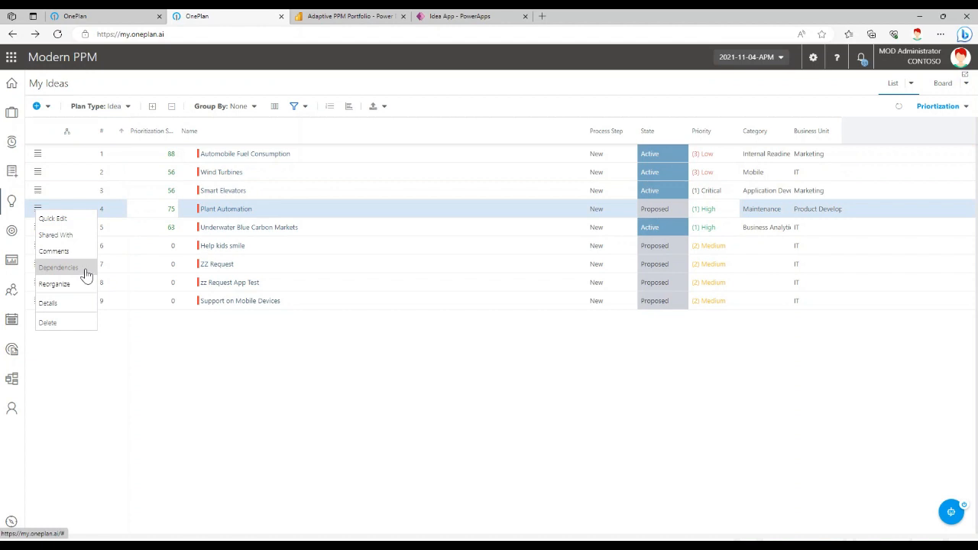
# Step: In Change Plan Type, set Plant Automation to Project under parent Improve Infrastructure, dismissing the Program-parent warning
pyautogui.click(55, 283)
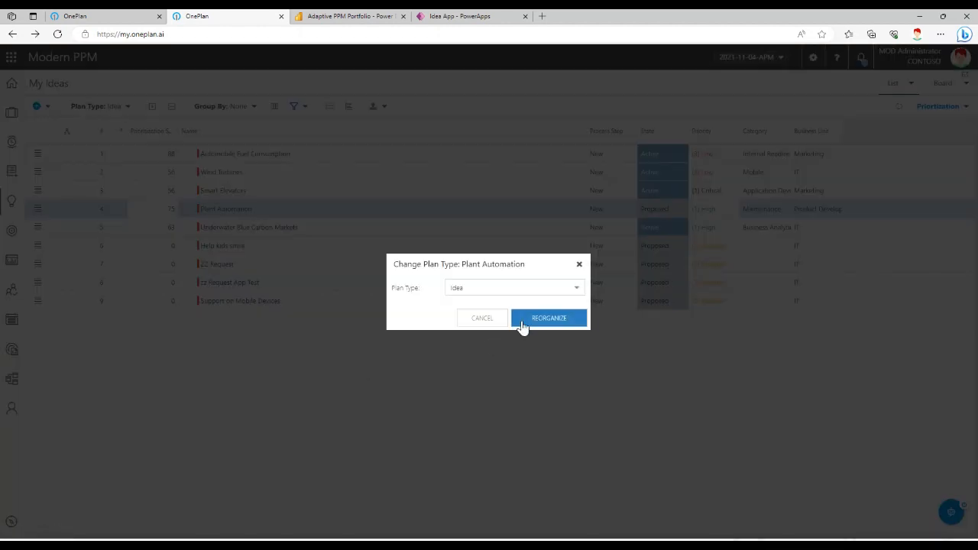
pyautogui.click(512, 288)
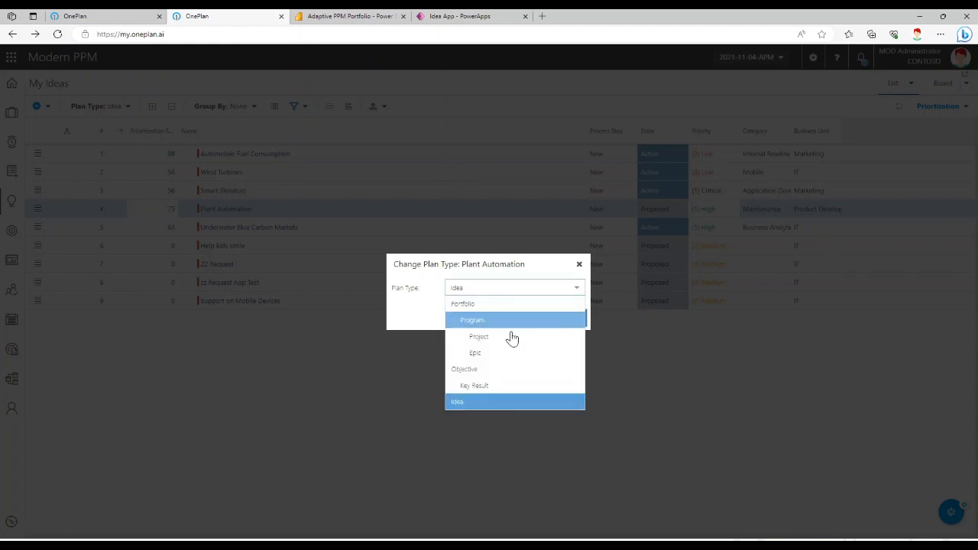
pyautogui.moveTo(498, 337)
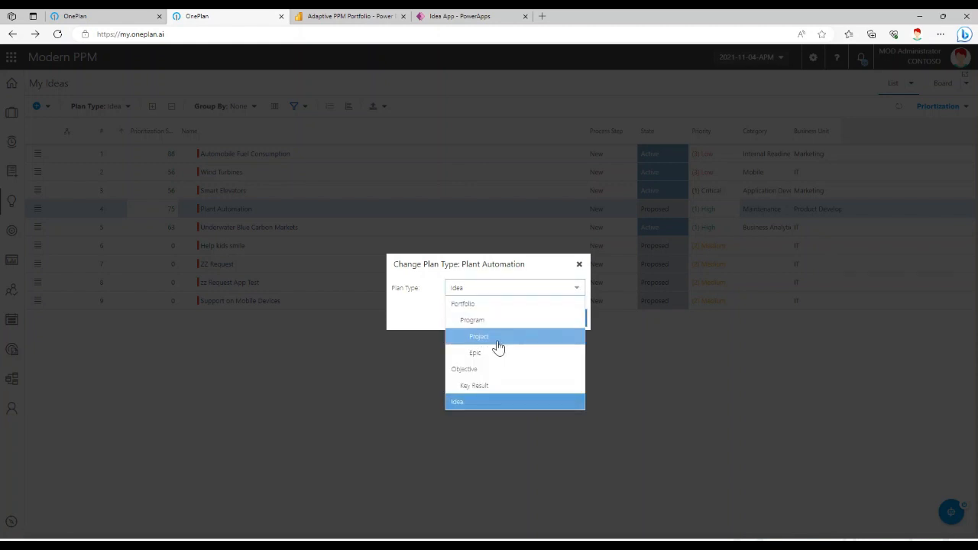
pyautogui.moveTo(474, 352)
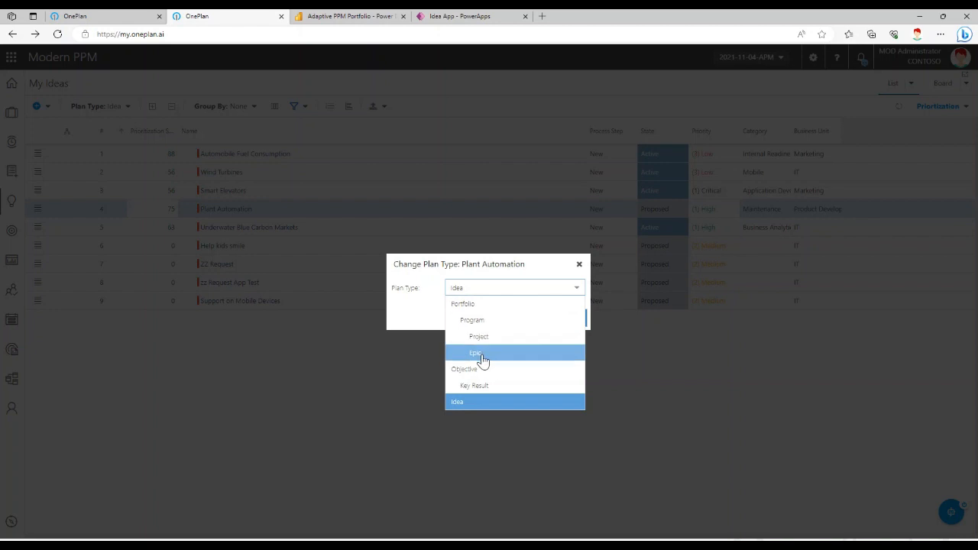
pyautogui.moveTo(481, 320)
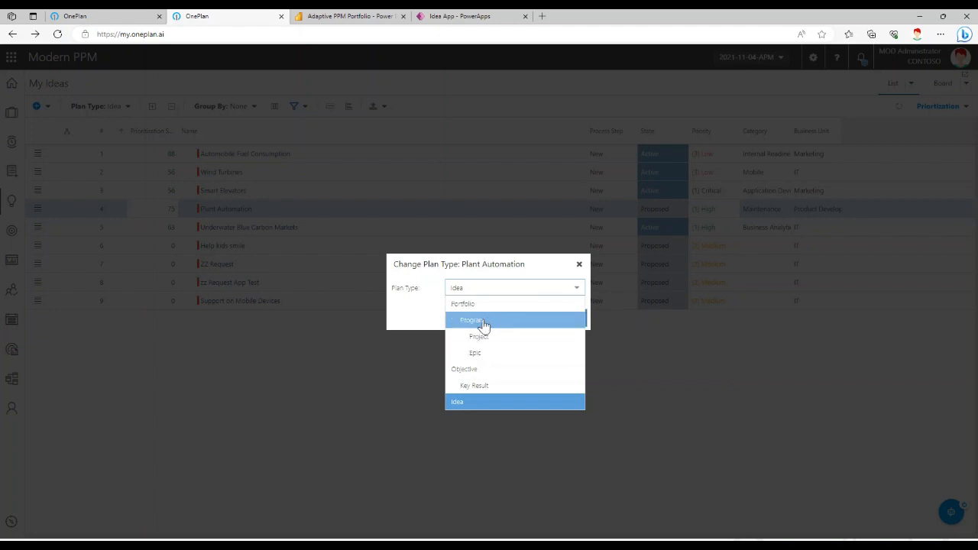
pyautogui.moveTo(480, 336)
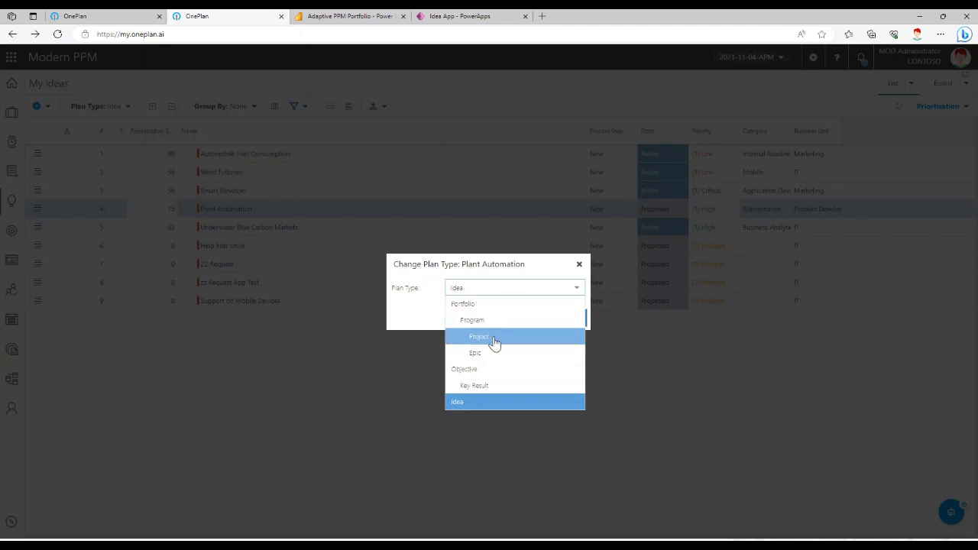
pyautogui.click(478, 336)
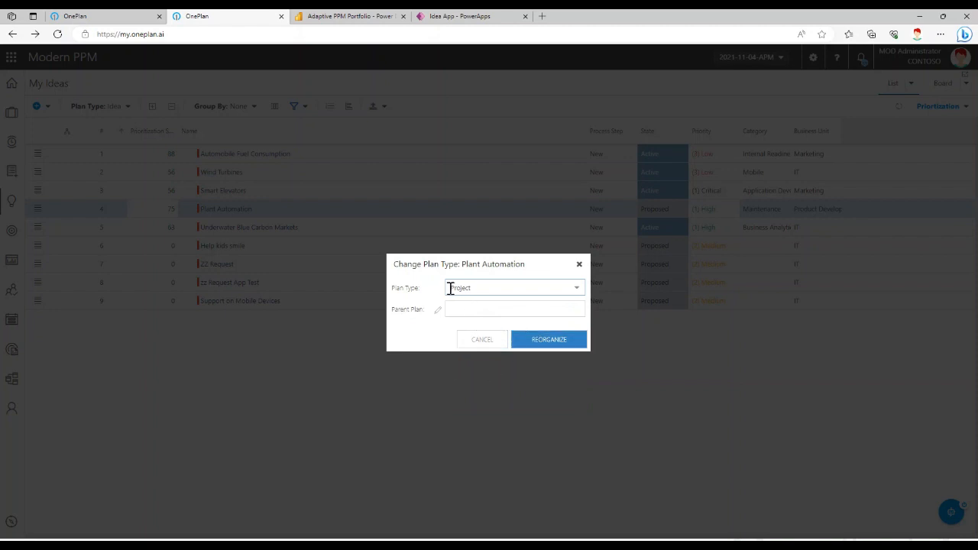
pyautogui.moveTo(469, 306)
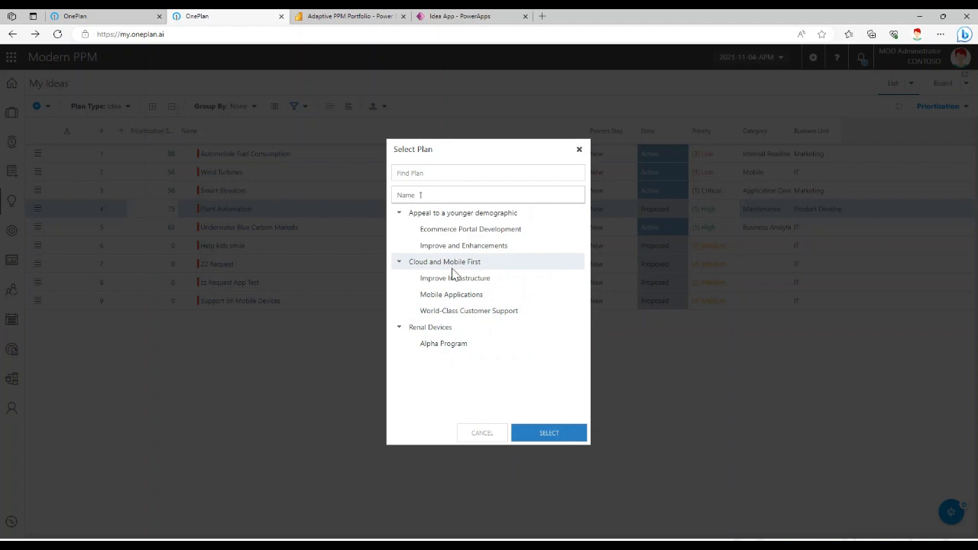
pyautogui.moveTo(492, 382)
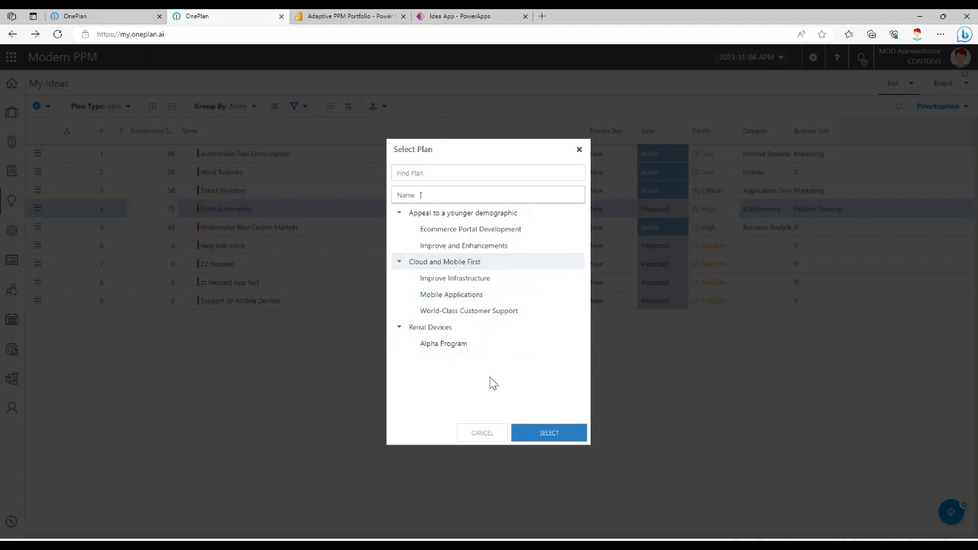
pyautogui.click(549, 432)
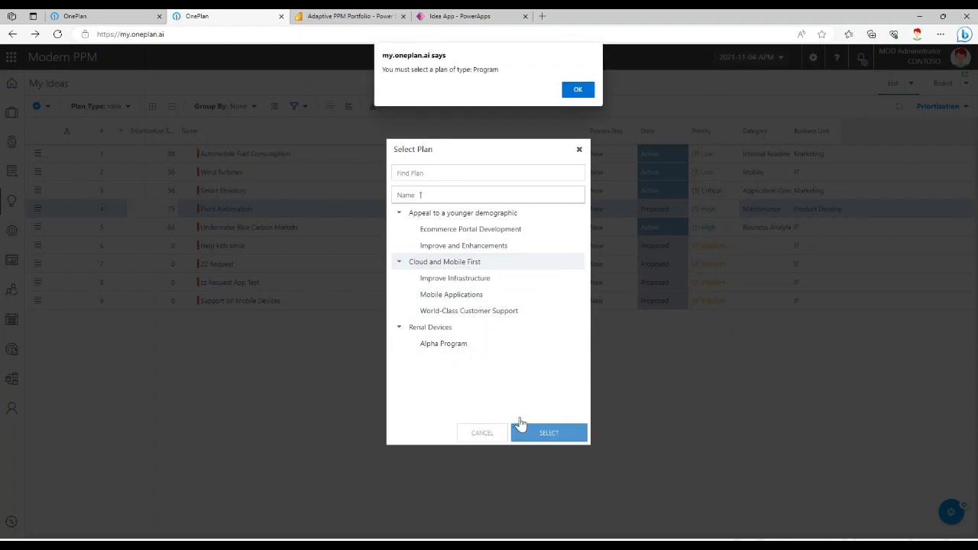
pyautogui.click(578, 89)
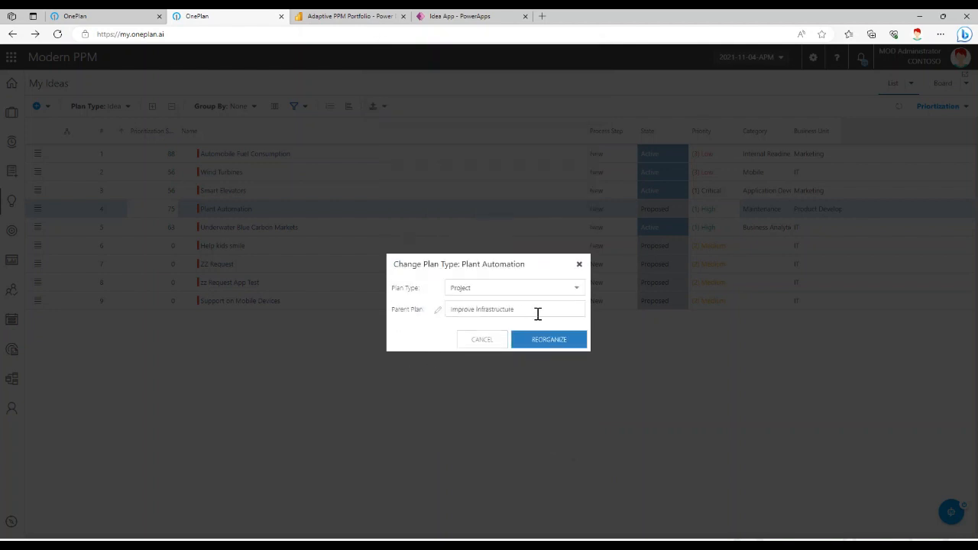
pyautogui.moveTo(552, 308)
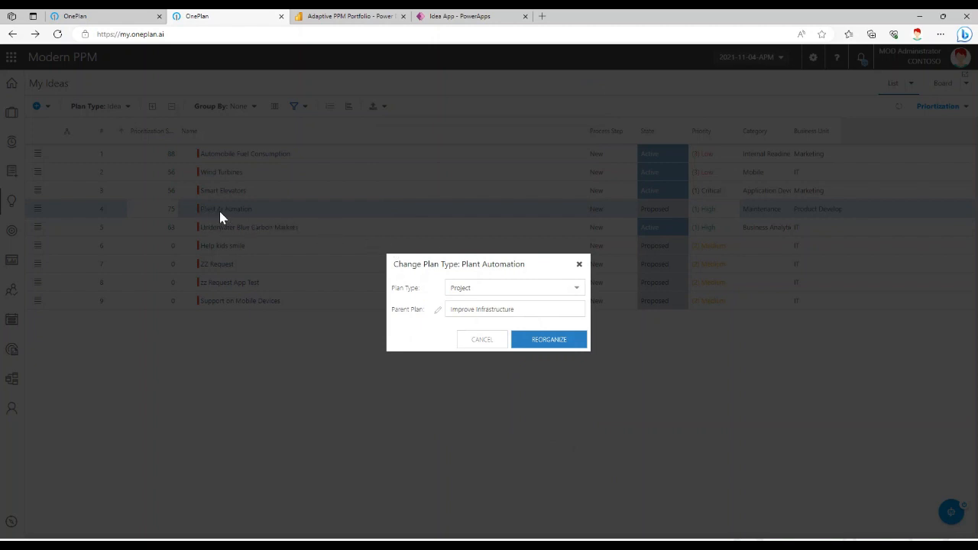
pyautogui.moveTo(451, 321)
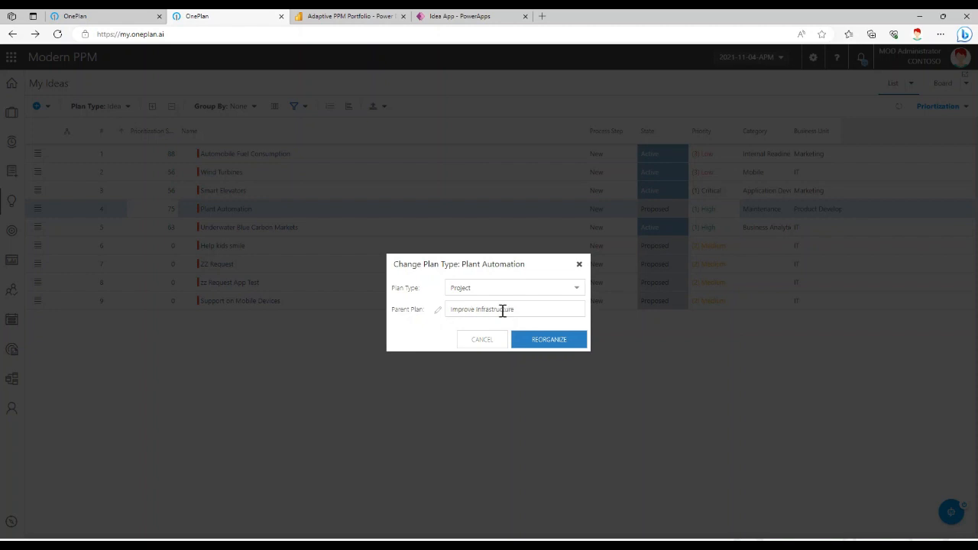
pyautogui.moveTo(523, 308)
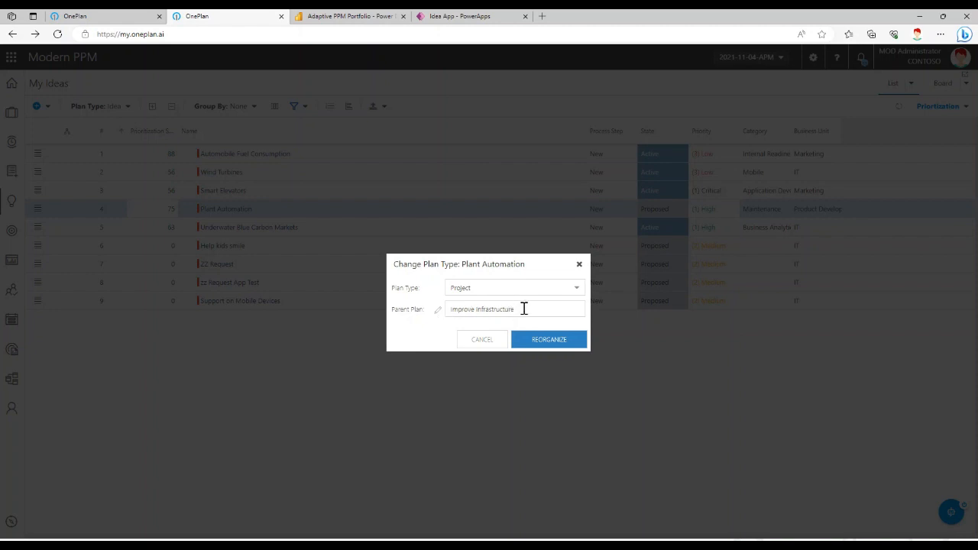
pyautogui.moveTo(431, 315)
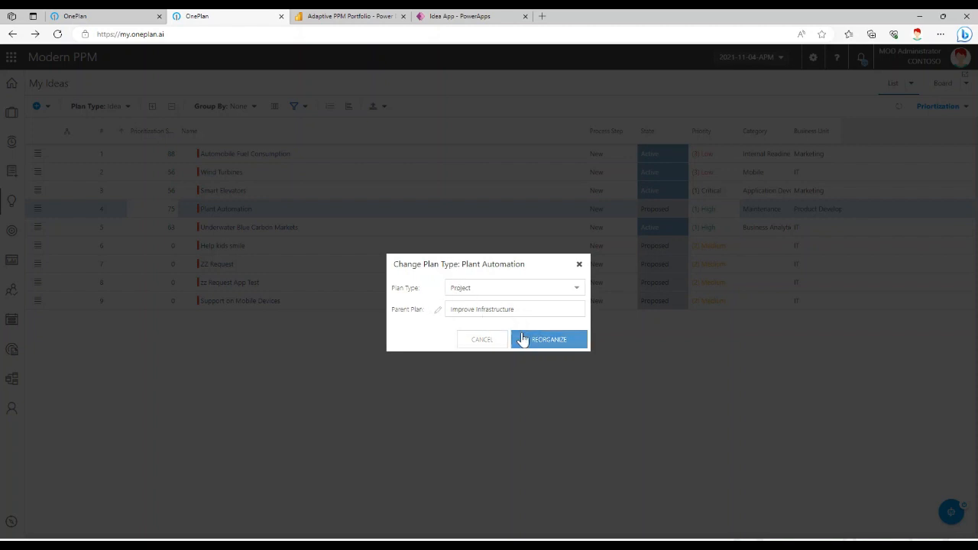
# Step: Reorganize the idea into a project, then show the OnePlan add-in ribbon in Project Professional
pyautogui.click(549, 339)
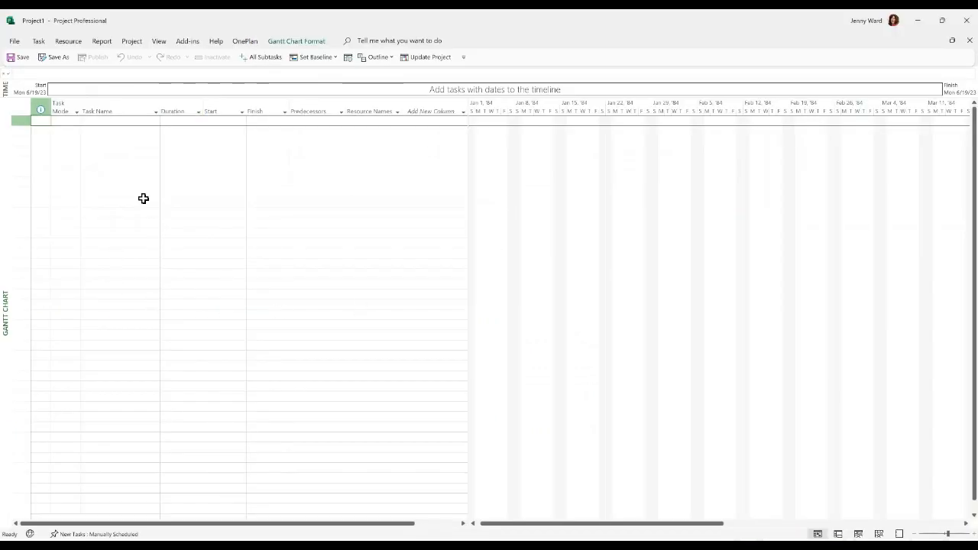
pyautogui.moveTo(140, 337)
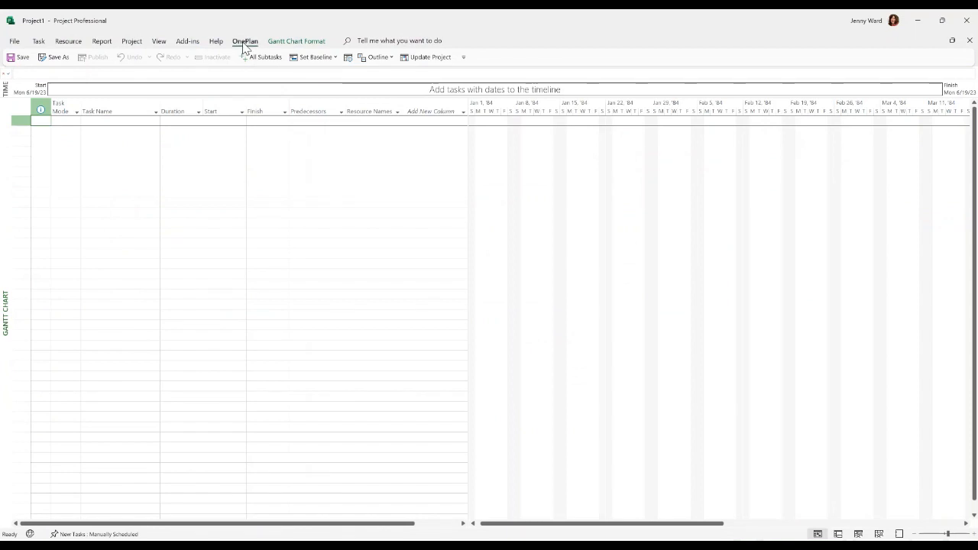
pyautogui.click(244, 42)
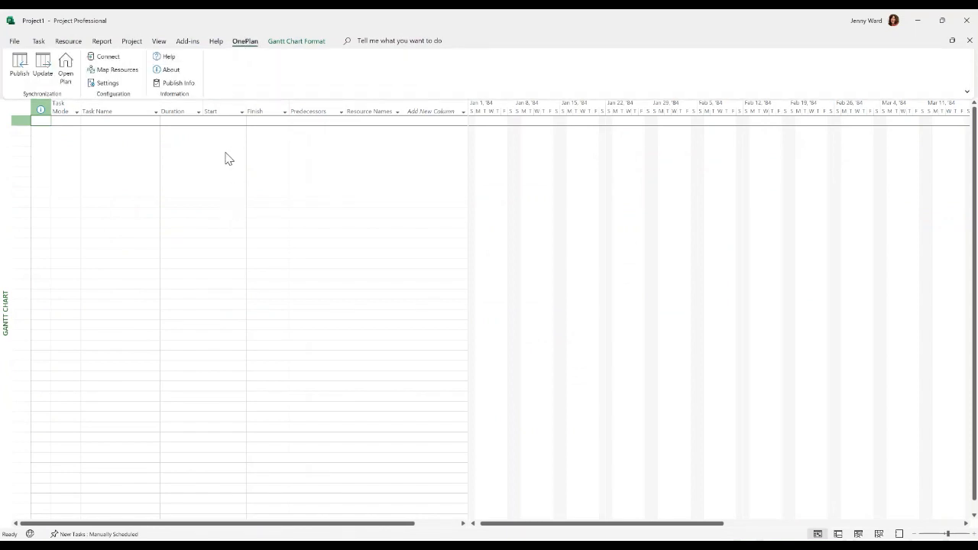
pyautogui.moveTo(226, 365)
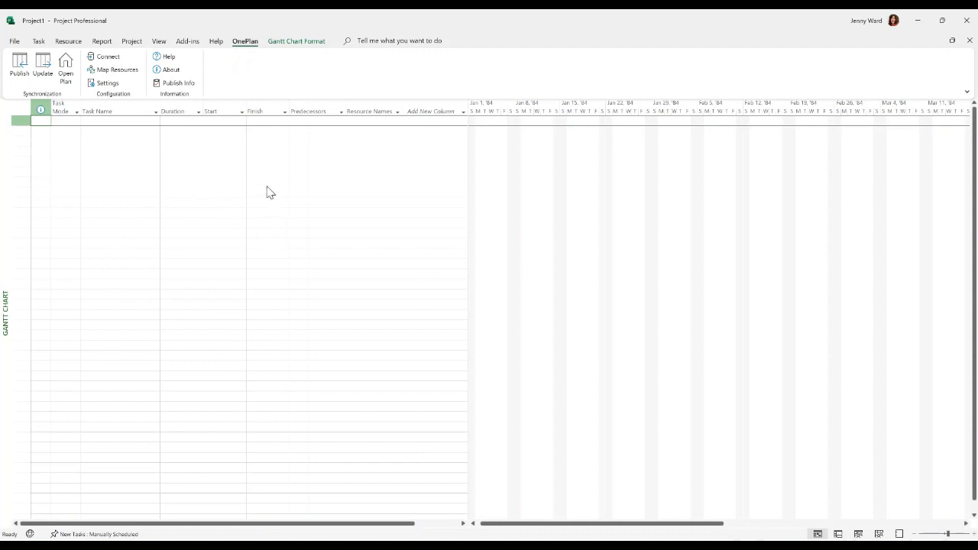
pyautogui.moveTo(23, 100)
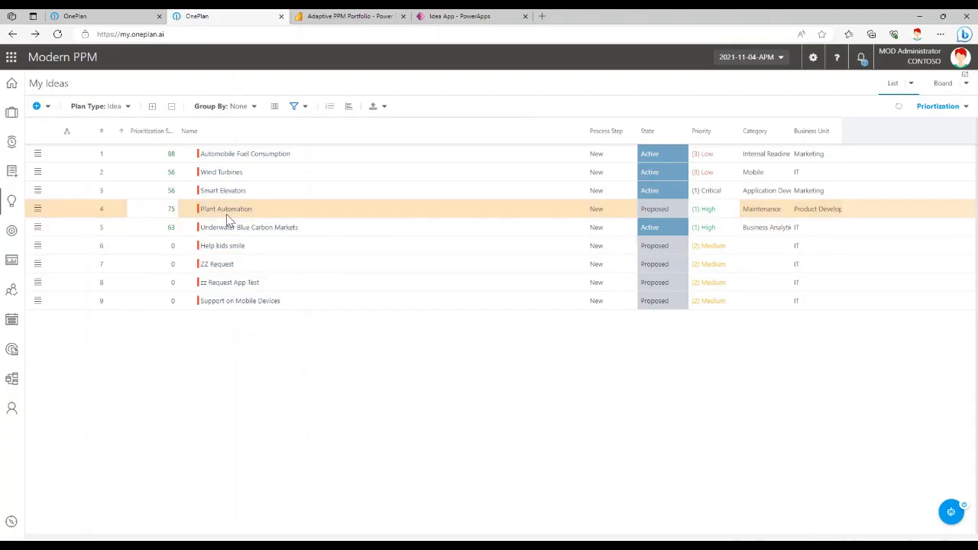
# Step: From Portfolios, open the Cloud and Mobile First strategy and head to its Work Plan
pyautogui.click(226, 208)
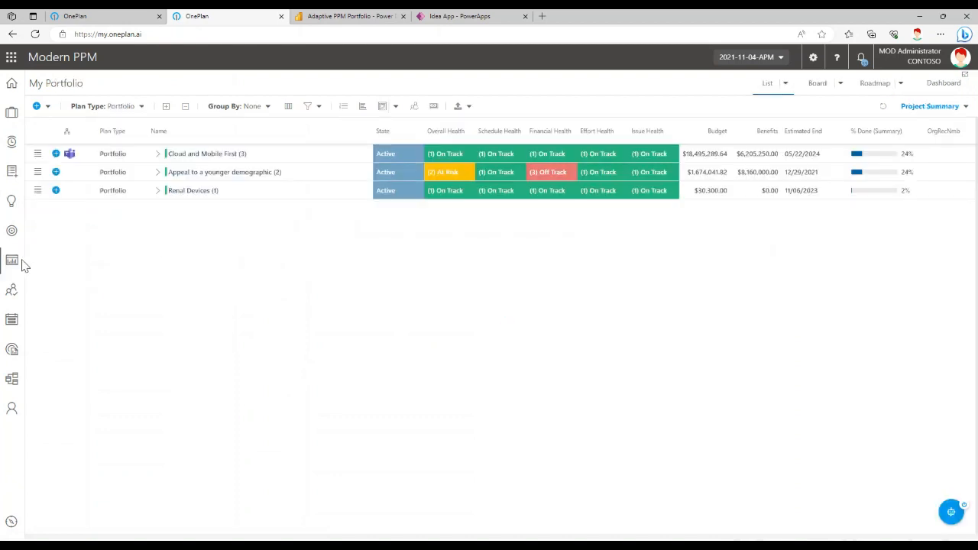
pyautogui.click(206, 153)
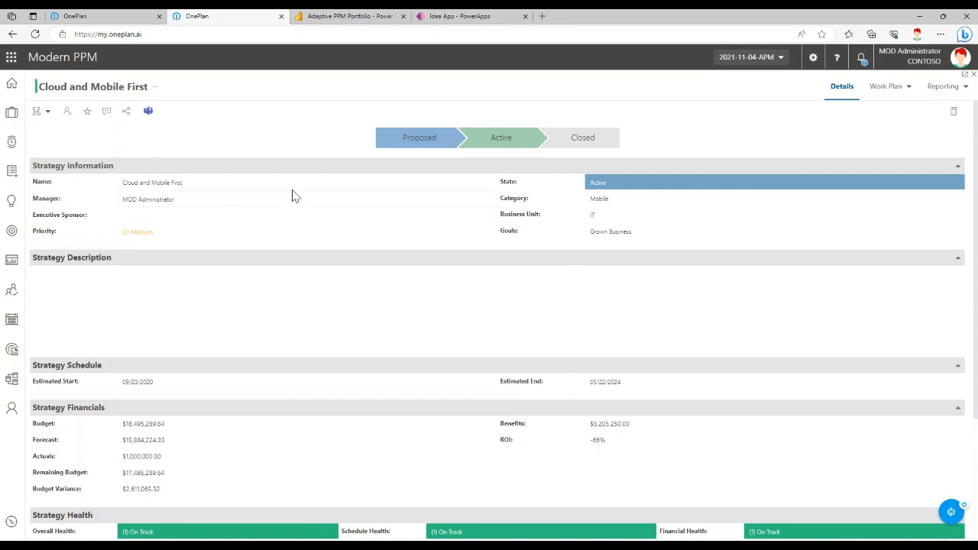
pyautogui.scroll(-3)
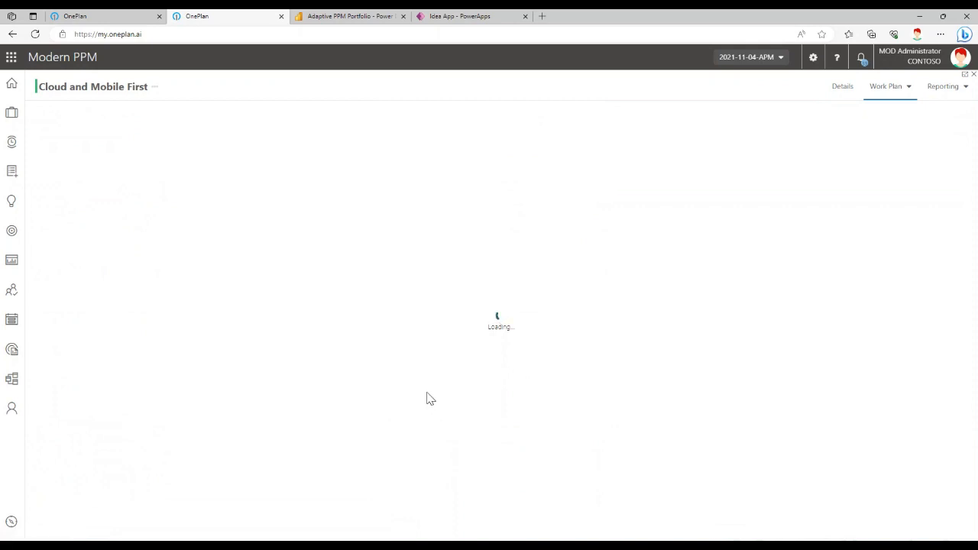
pyautogui.moveTo(330, 309)
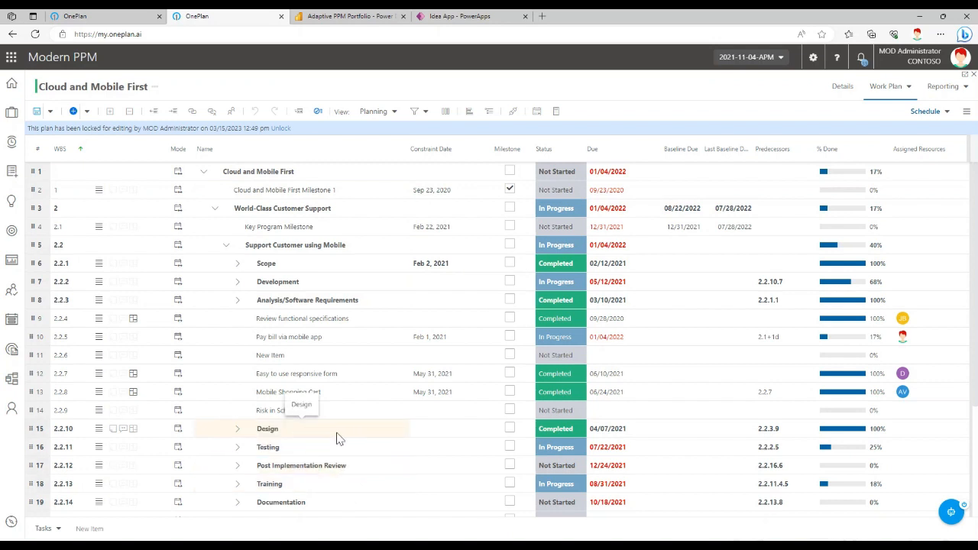
pyautogui.moveTo(339, 396)
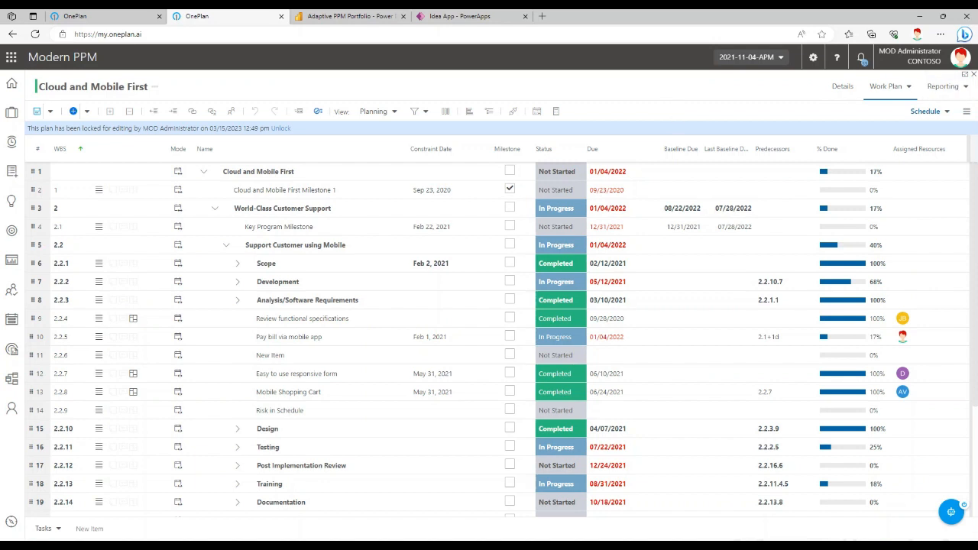
pyautogui.moveTo(899, 161)
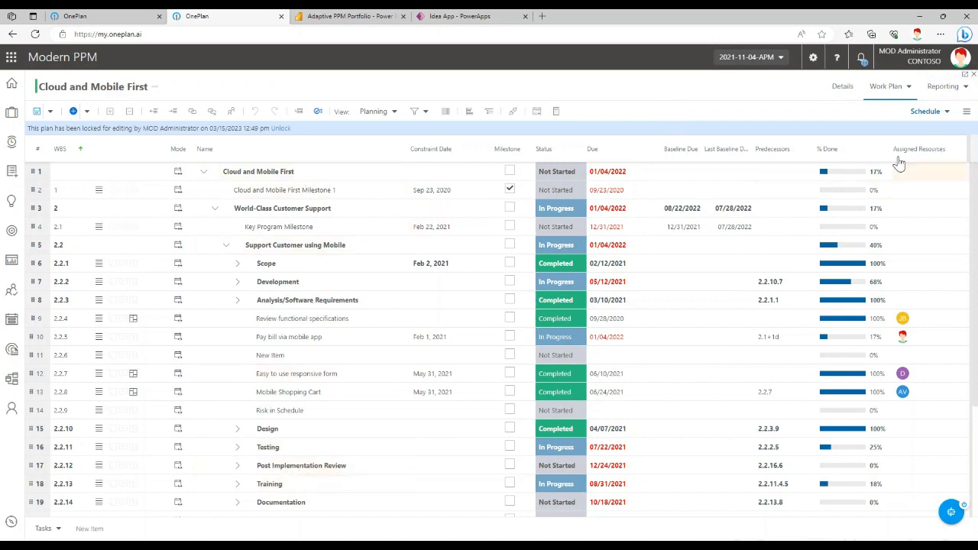
# Step: List the work plan's other views — Backlog, Risks, Issues, Changes — from the Schedule dropdown
pyautogui.click(926, 110)
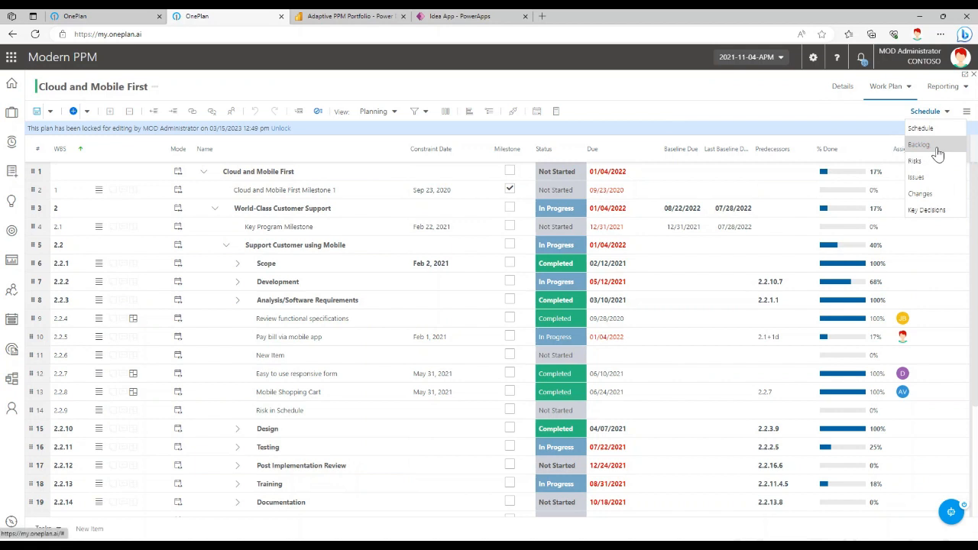
pyautogui.moveTo(925, 192)
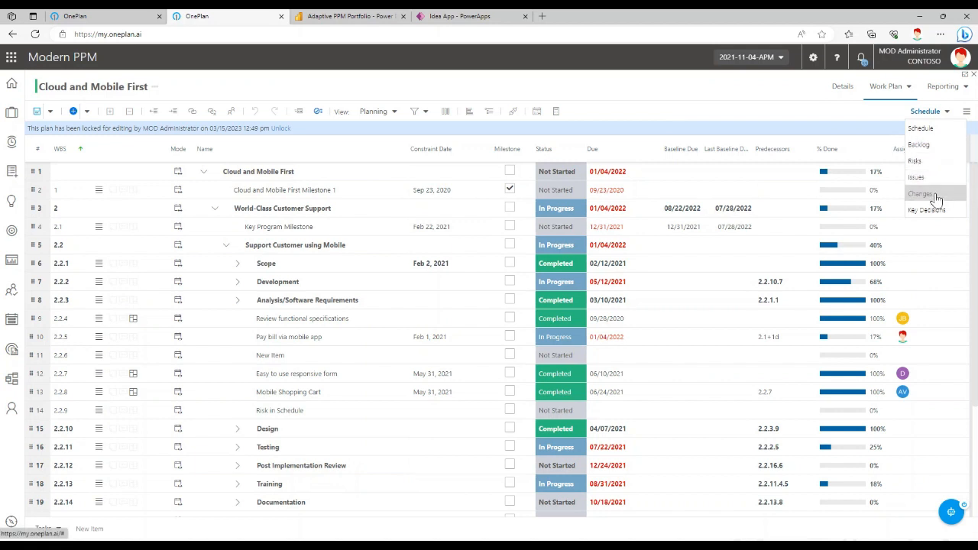
pyautogui.moveTo(935, 143)
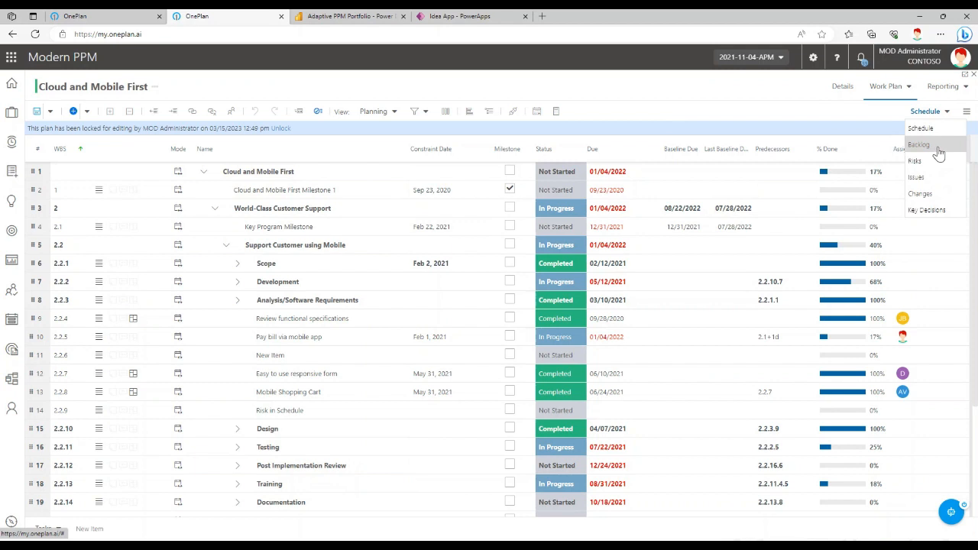
pyautogui.moveTo(483, 69)
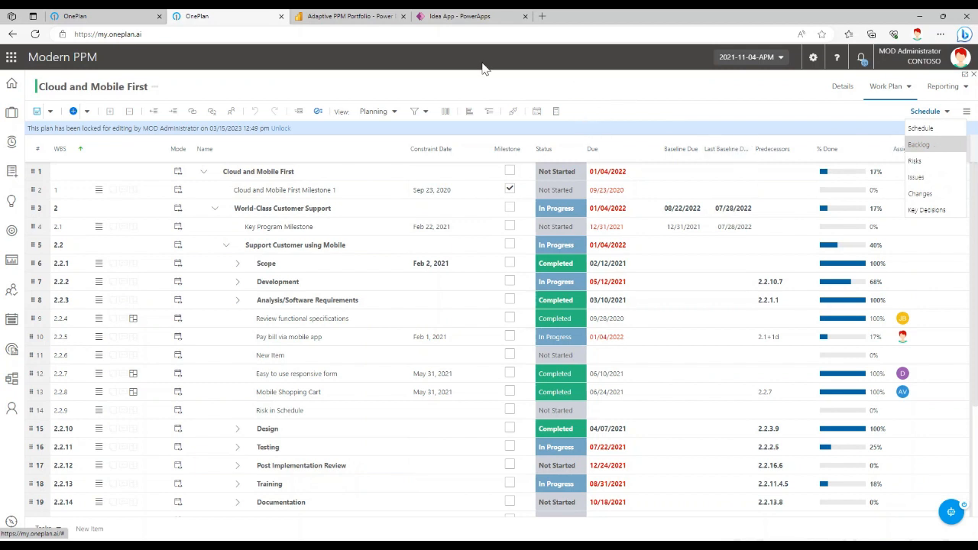